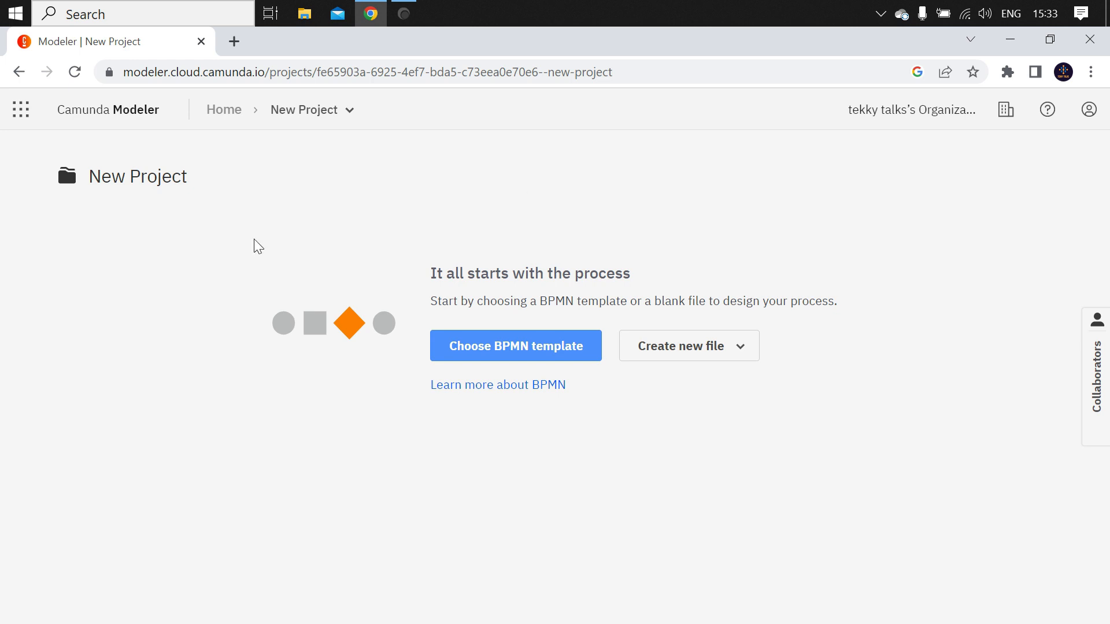
{"action": "mouse_move", "coordinate": [705, 256]}
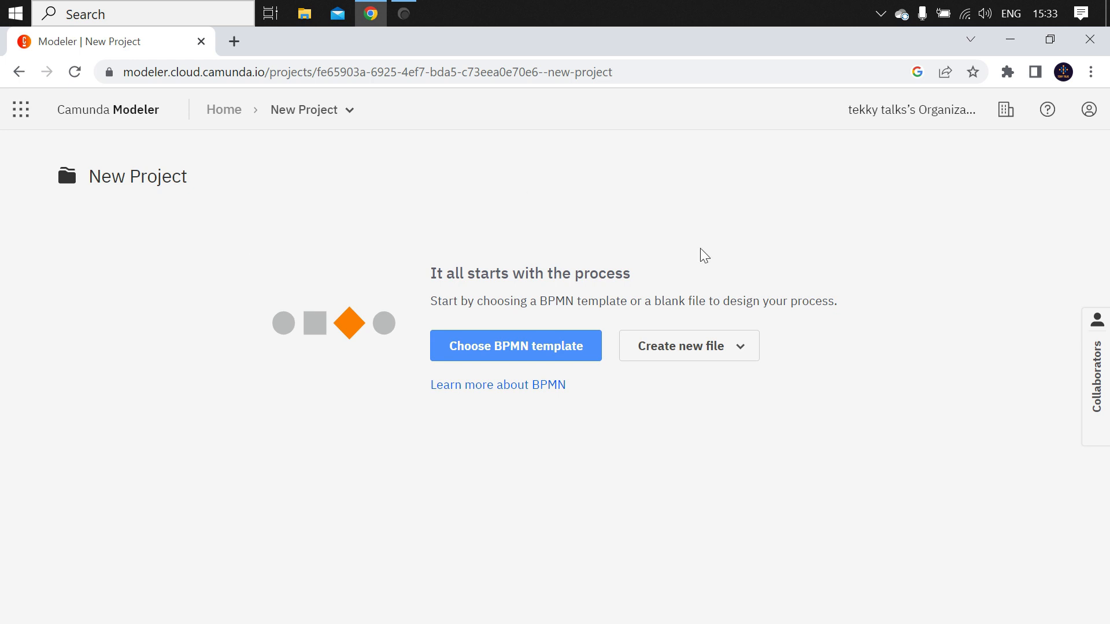
{"action": "mouse_move", "coordinate": [488, 364]}
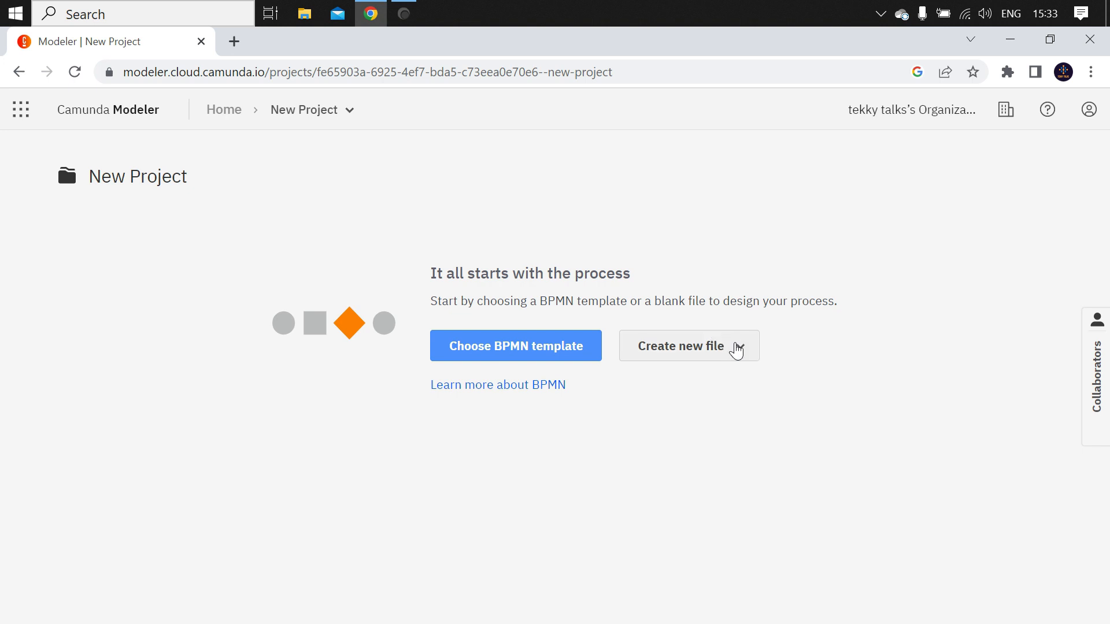
Show the Create new file choices (BPMN Diagram, DMN Diagram, Form) in the new project.
{"action": "left_click", "coordinate": [689, 345]}
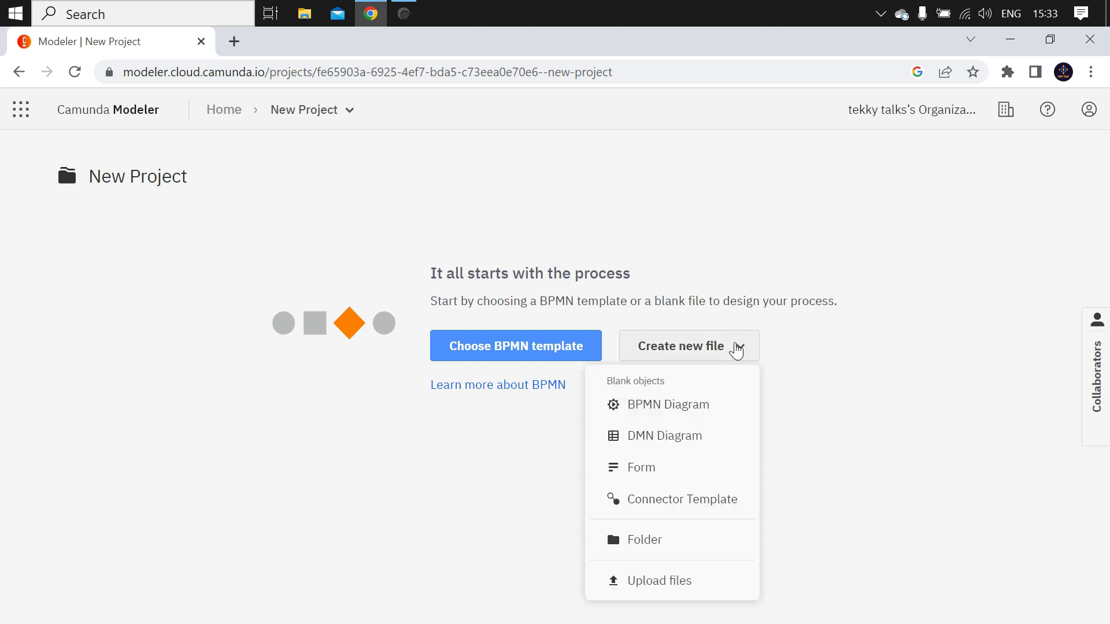
{"action": "mouse_move", "coordinate": [679, 444]}
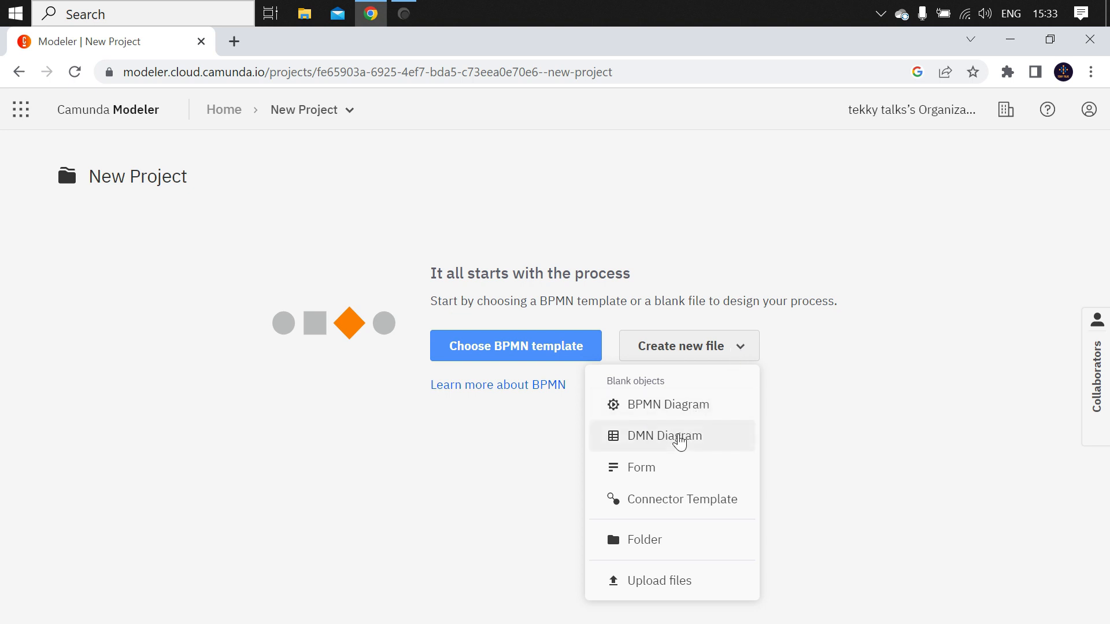
{"action": "mouse_move", "coordinate": [664, 490]}
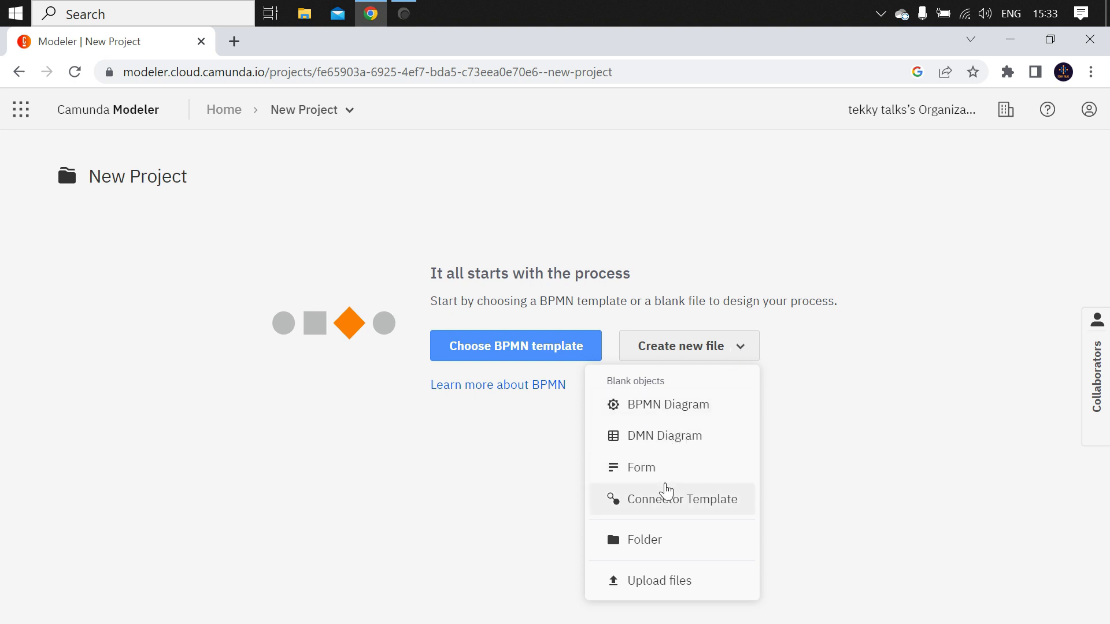
{"action": "mouse_move", "coordinate": [674, 433]}
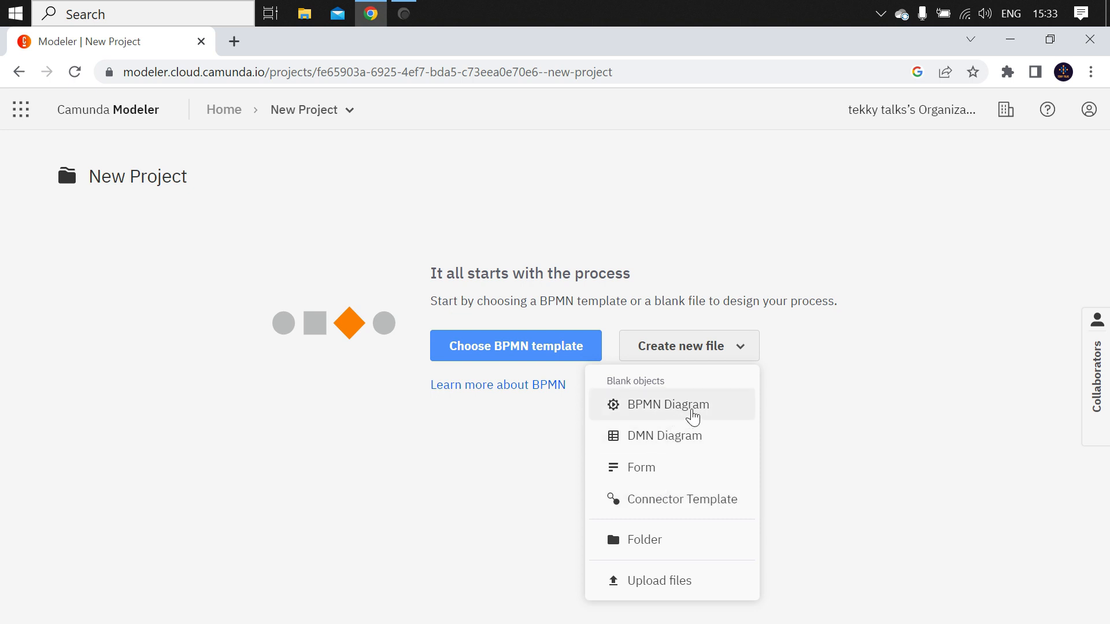
Create a blank BPMN diagram and name it FirstApp.
{"action": "left_click", "coordinate": [668, 404]}
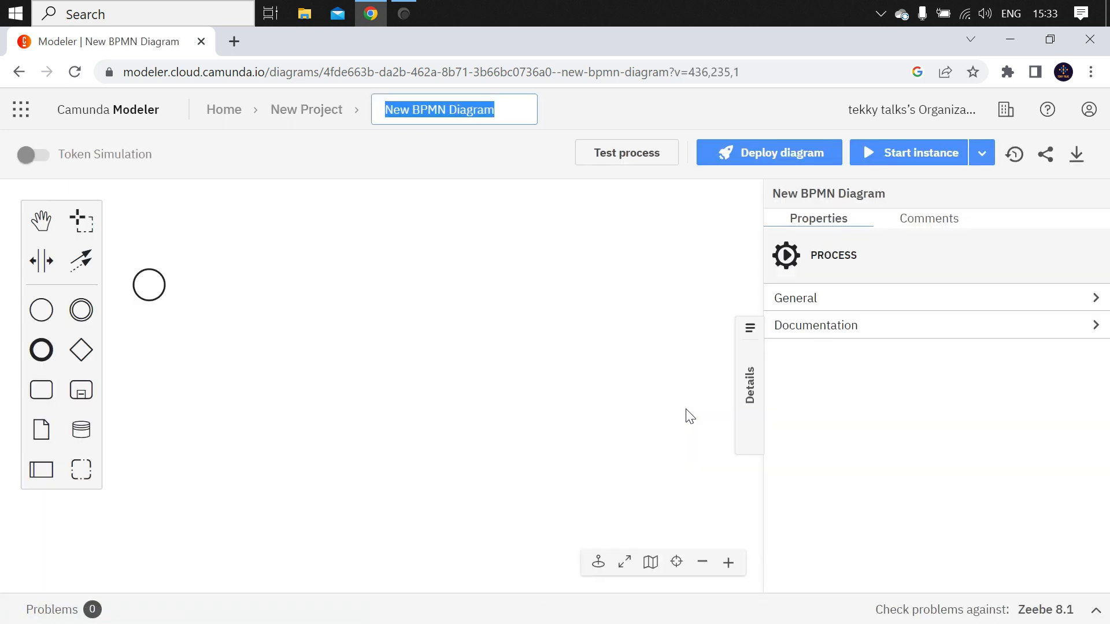
{"action": "mouse_move", "coordinate": [440, 348]}
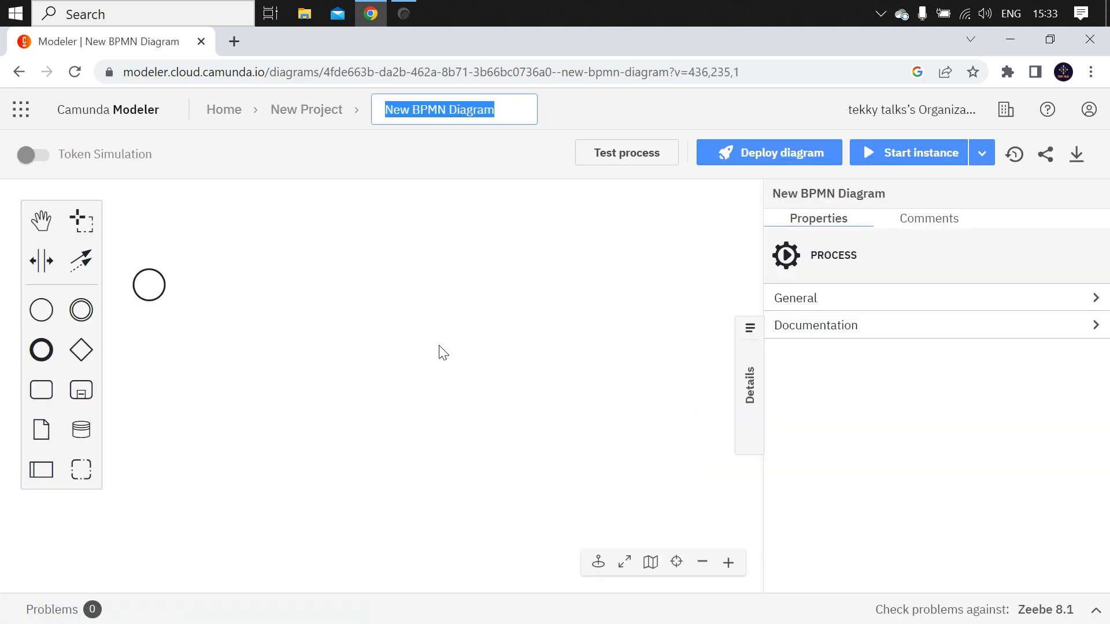
{"action": "type", "text": "F"}
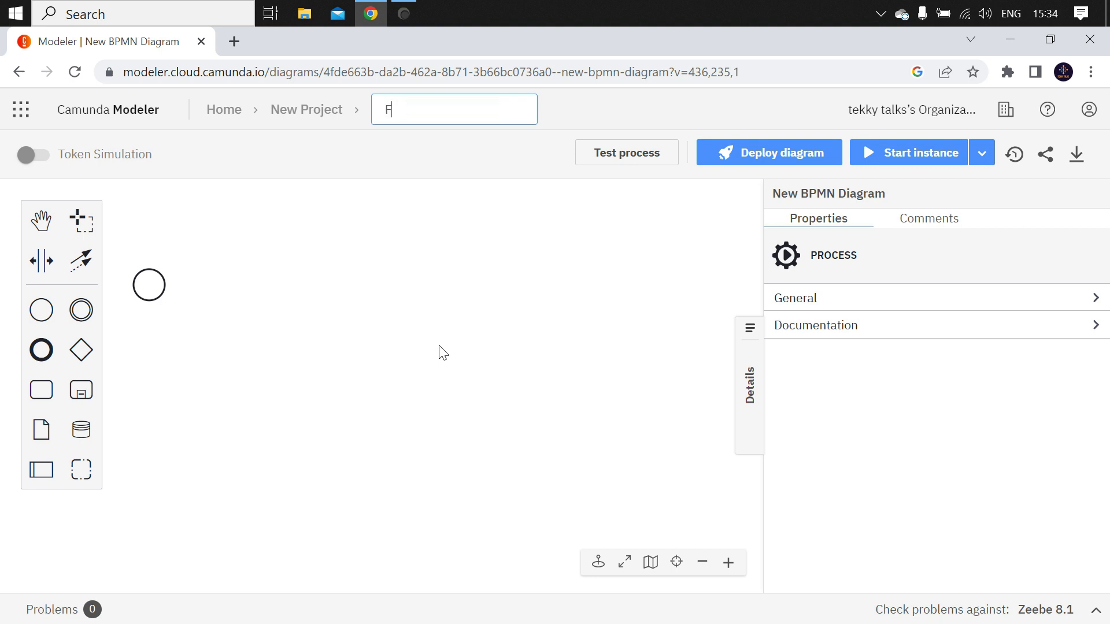
{"action": "type", "text": "irstApp"}
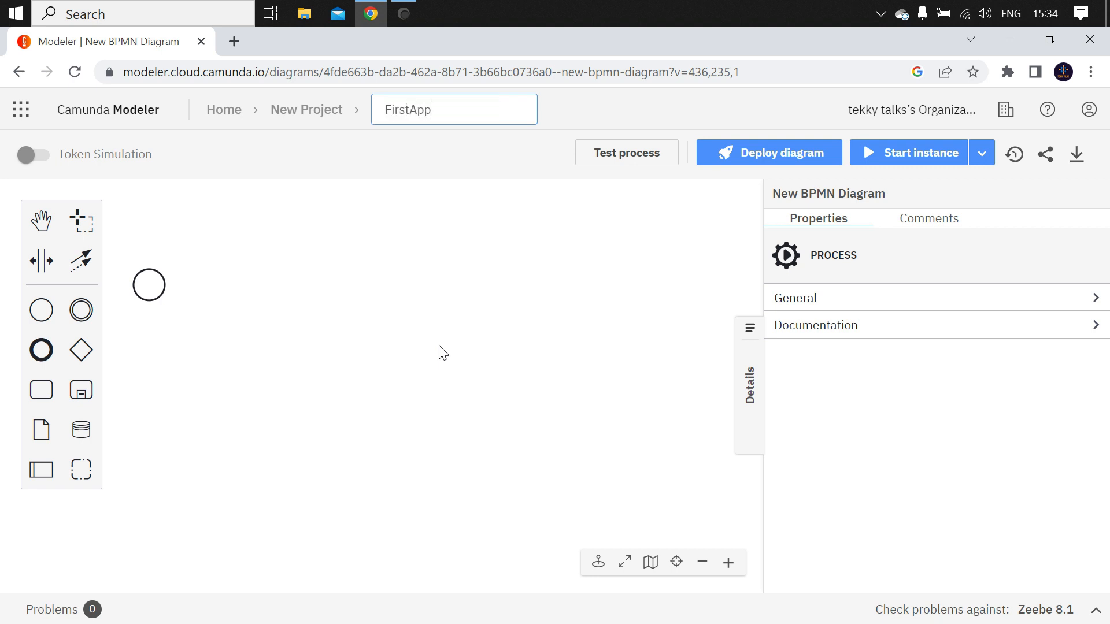
{"action": "key", "text": "Enter"}
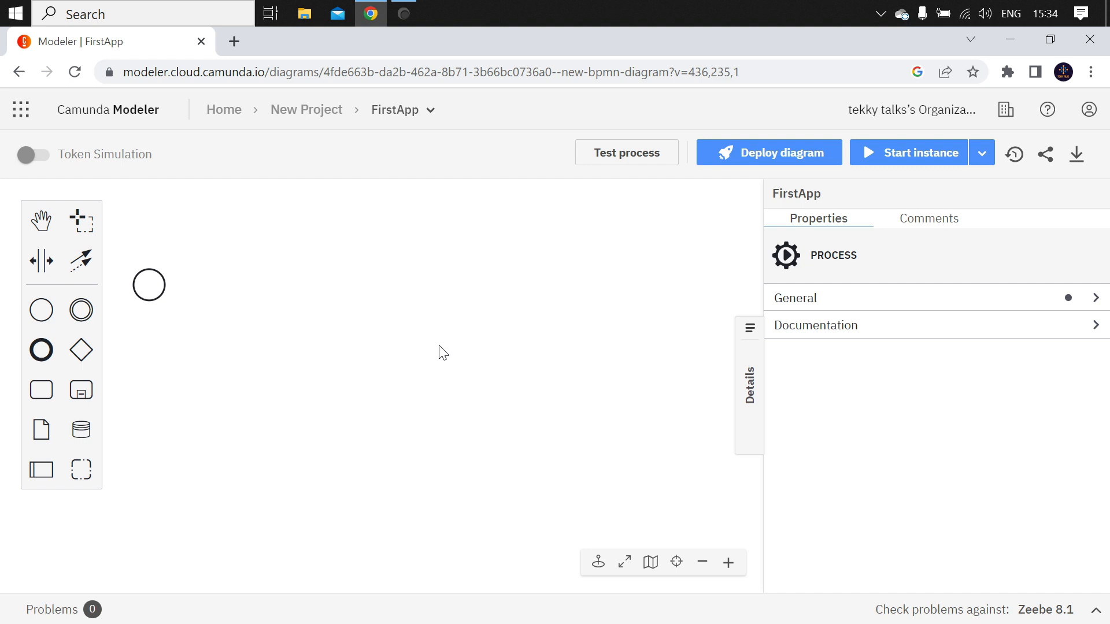
{"action": "mouse_move", "coordinate": [149, 286]}
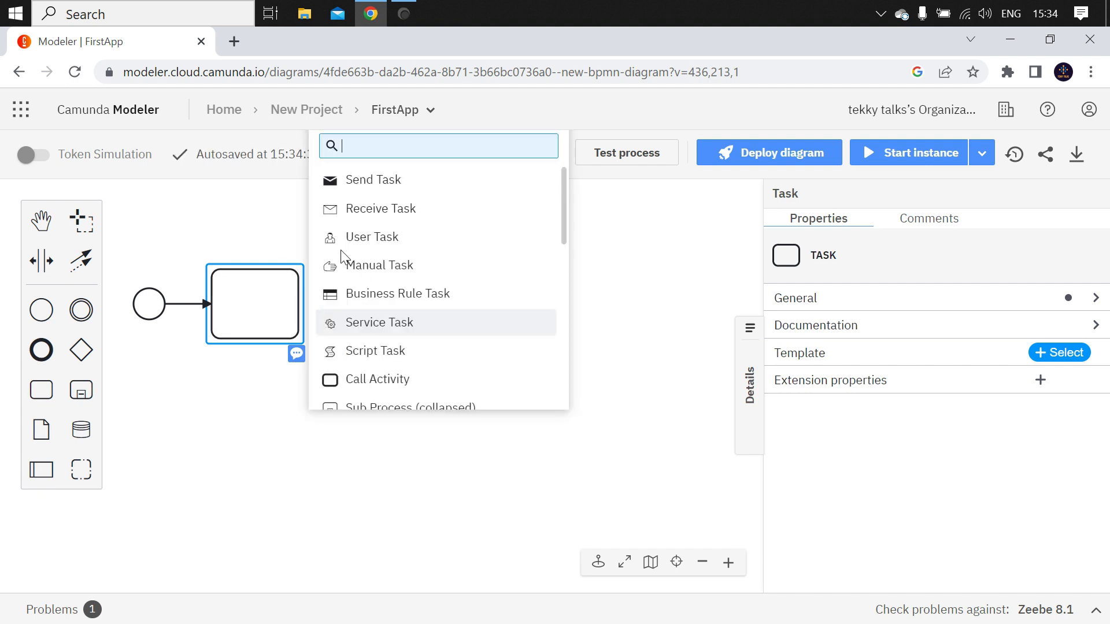
Build the flow start event → user task → user task → end event.
{"action": "left_click", "coordinate": [371, 237]}
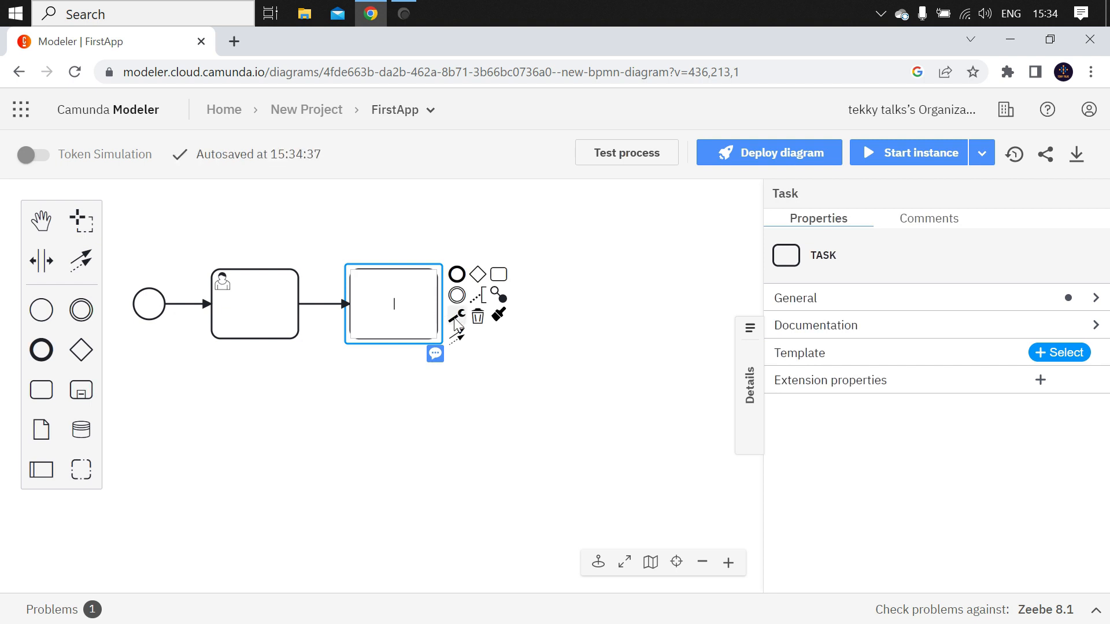
{"action": "left_click", "coordinate": [456, 316]}
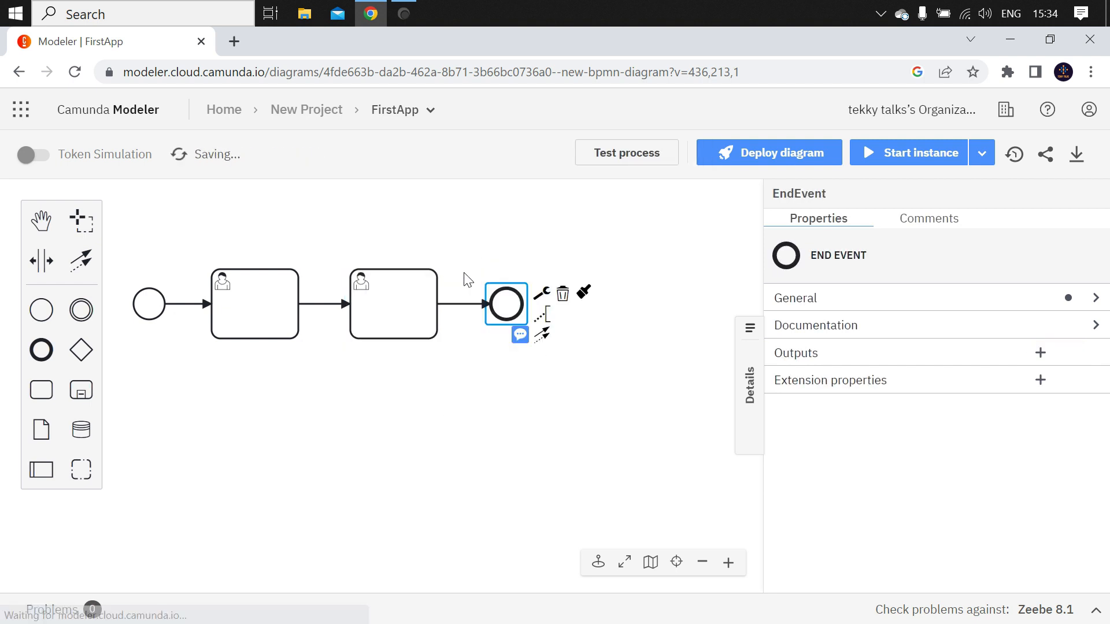
{"action": "left_click", "coordinate": [428, 423]}
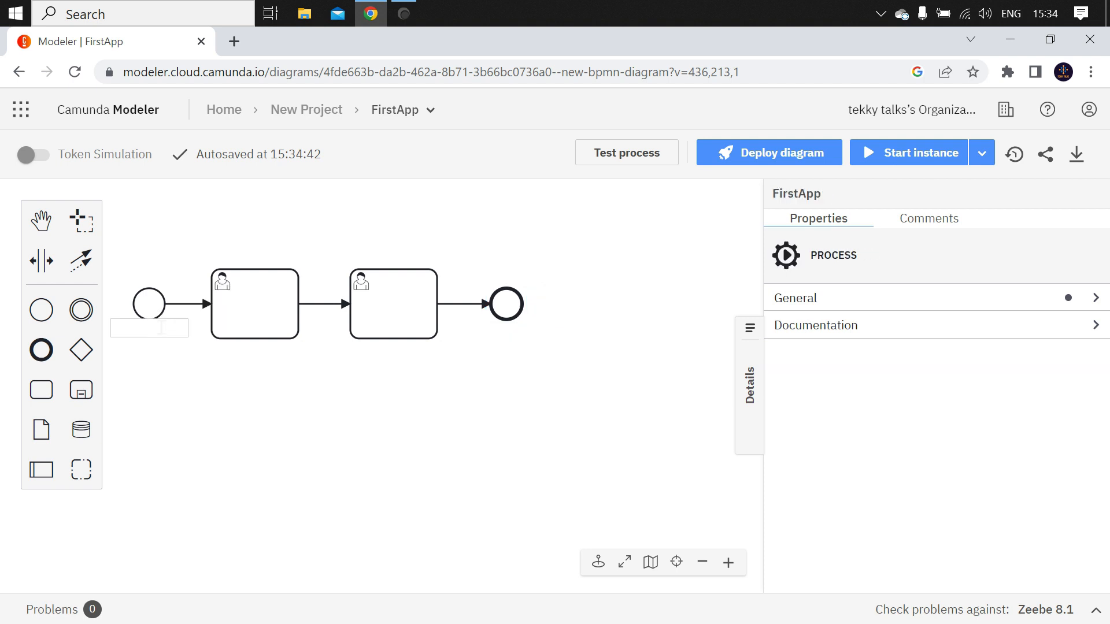
Label the elements Start, Maker, Checker and End.
{"action": "type", "text": "Start"}
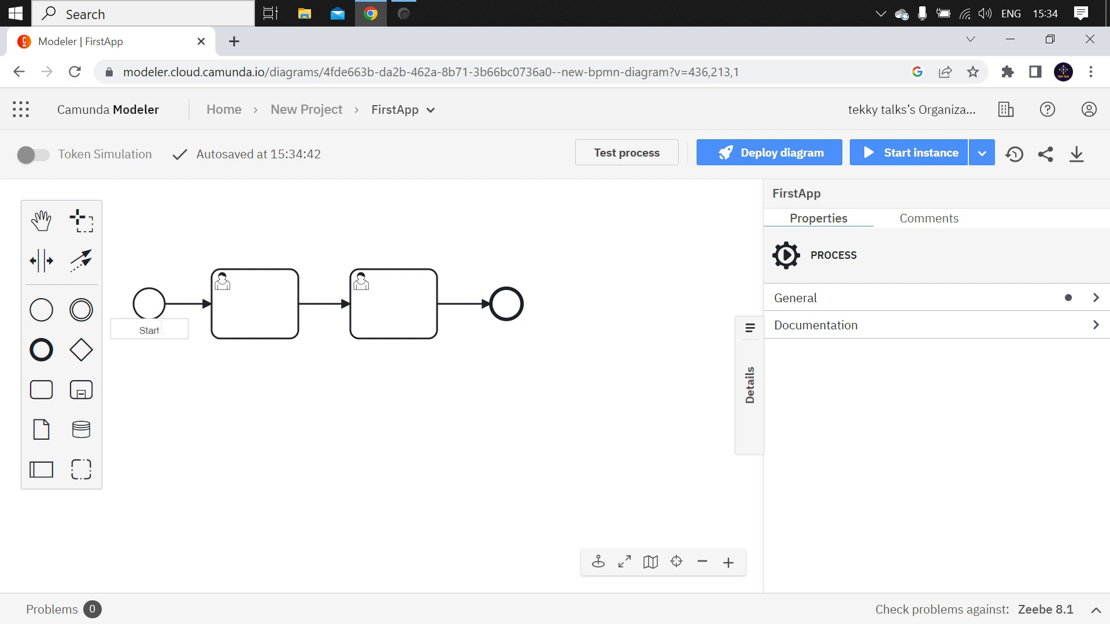
{"action": "left_click", "coordinate": [254, 303]}
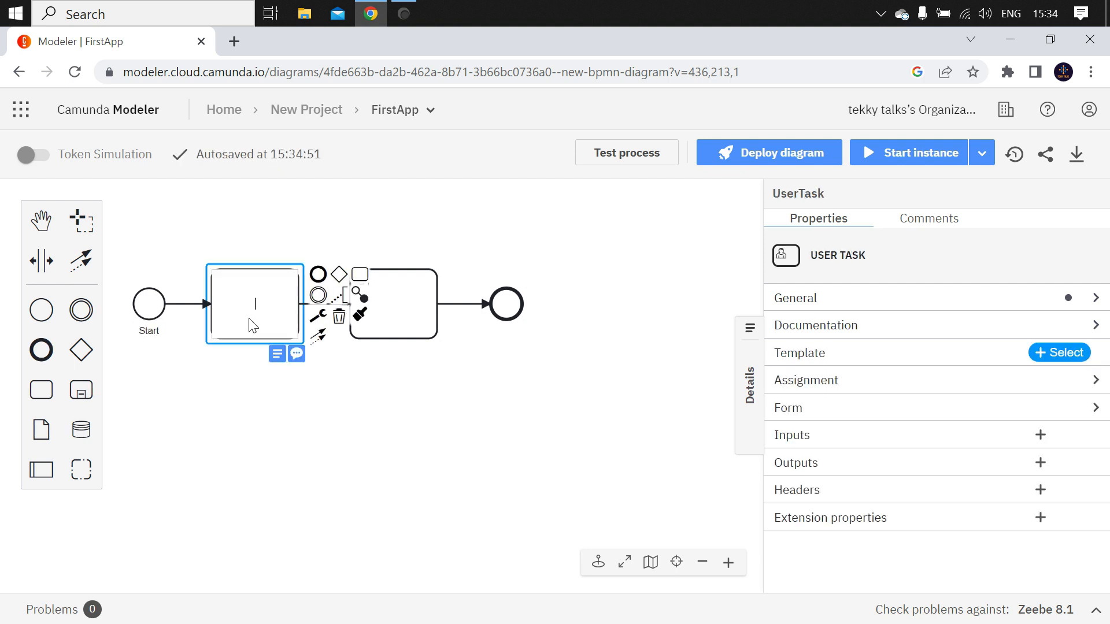
{"action": "type", "text": "Maker"}
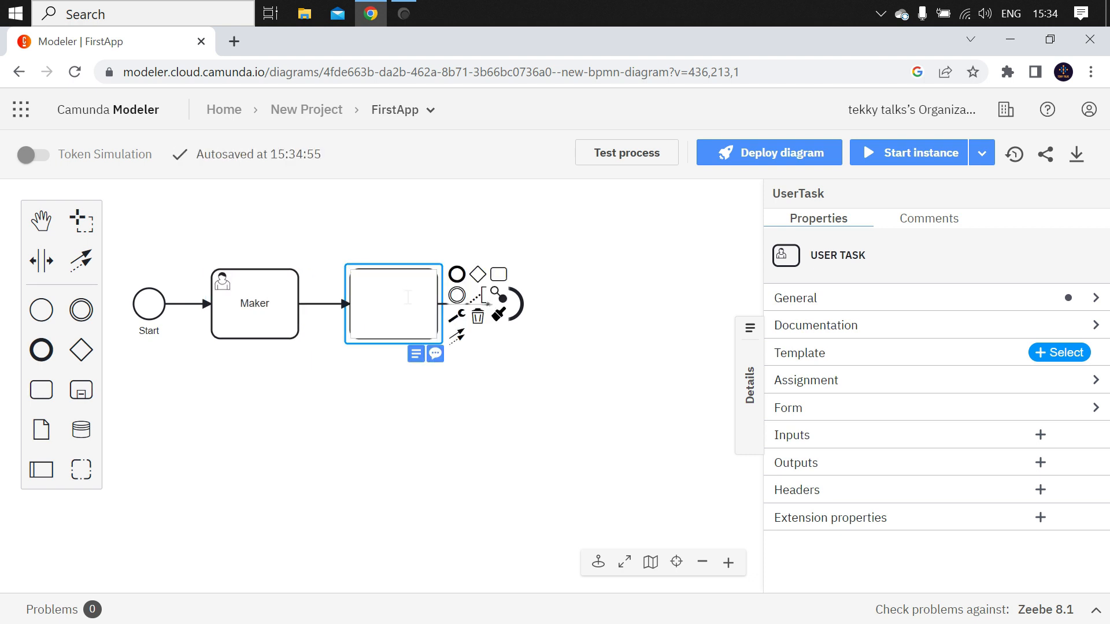
{"action": "type", "text": "Checker"}
{"action": "type", "text": "End"}
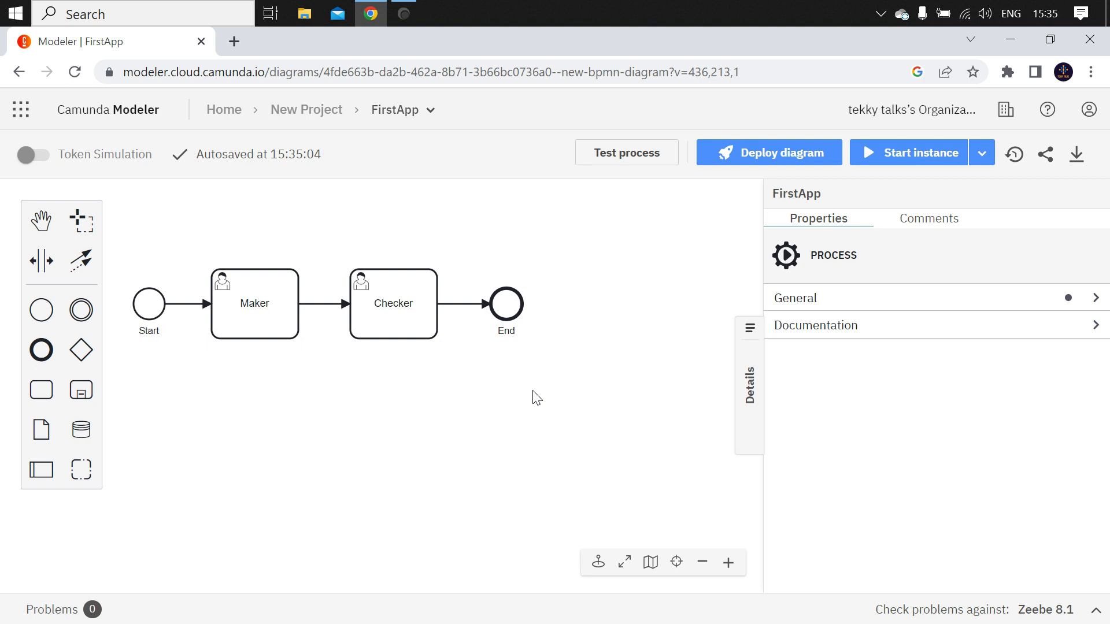
Run Test process on a temporary cluster and open the started FirstApp instance.
{"action": "left_click", "coordinate": [627, 153]}
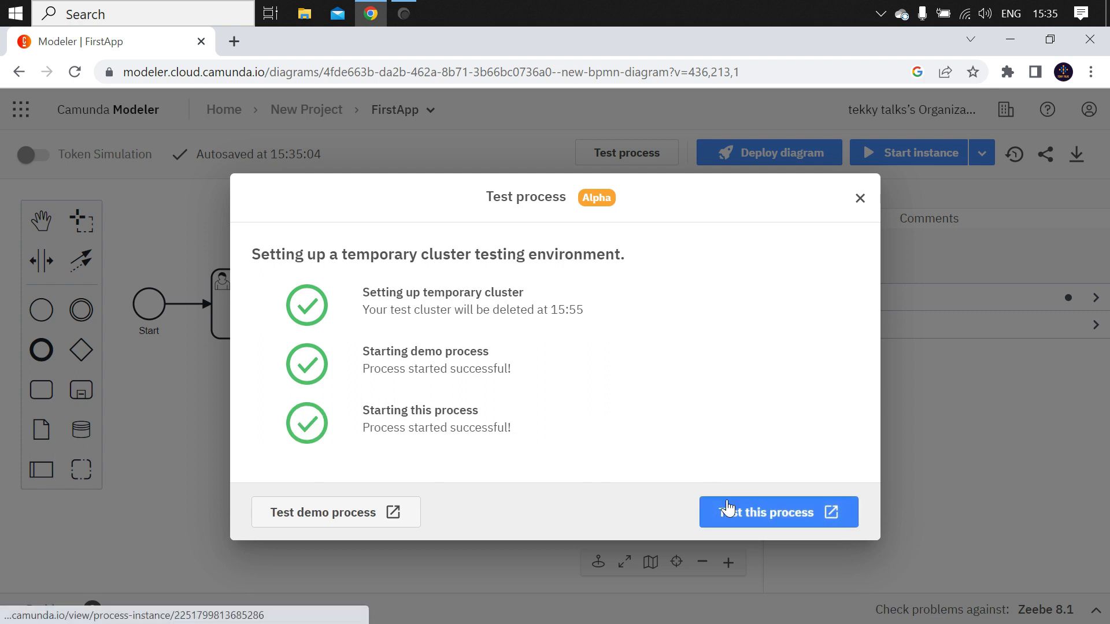
{"action": "left_click", "coordinate": [780, 512]}
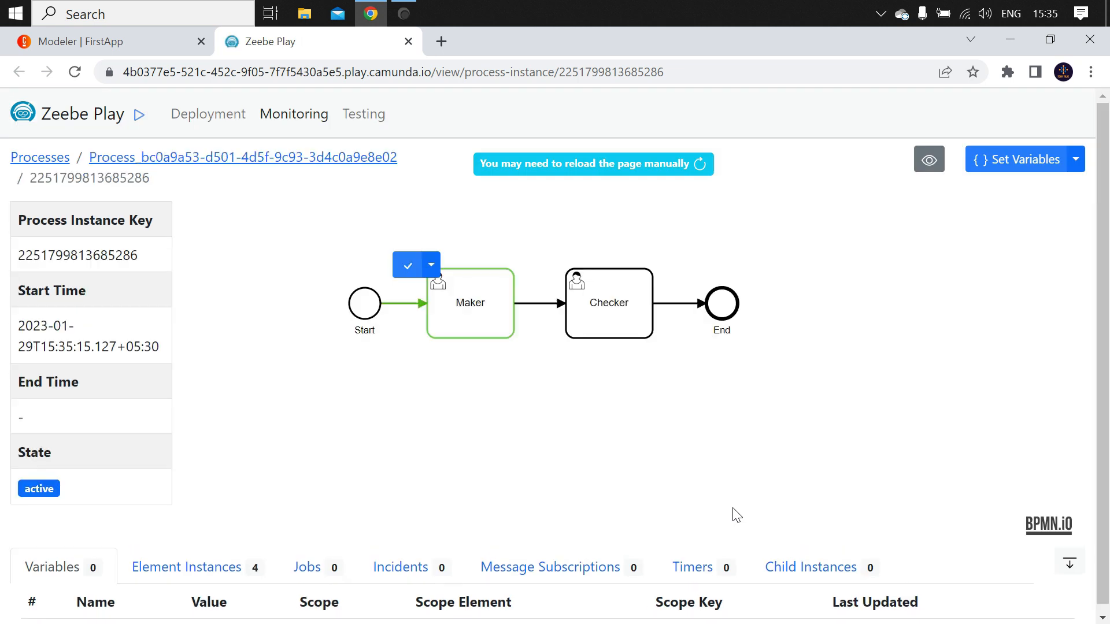
{"action": "mouse_move", "coordinate": [368, 350]}
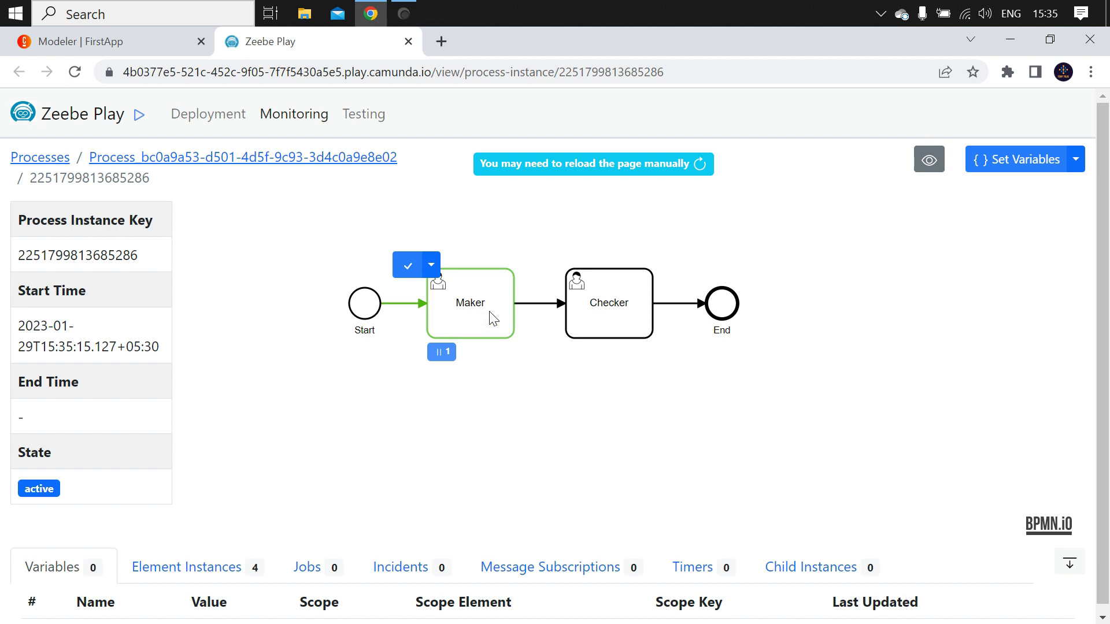
{"action": "mouse_move", "coordinate": [409, 268]}
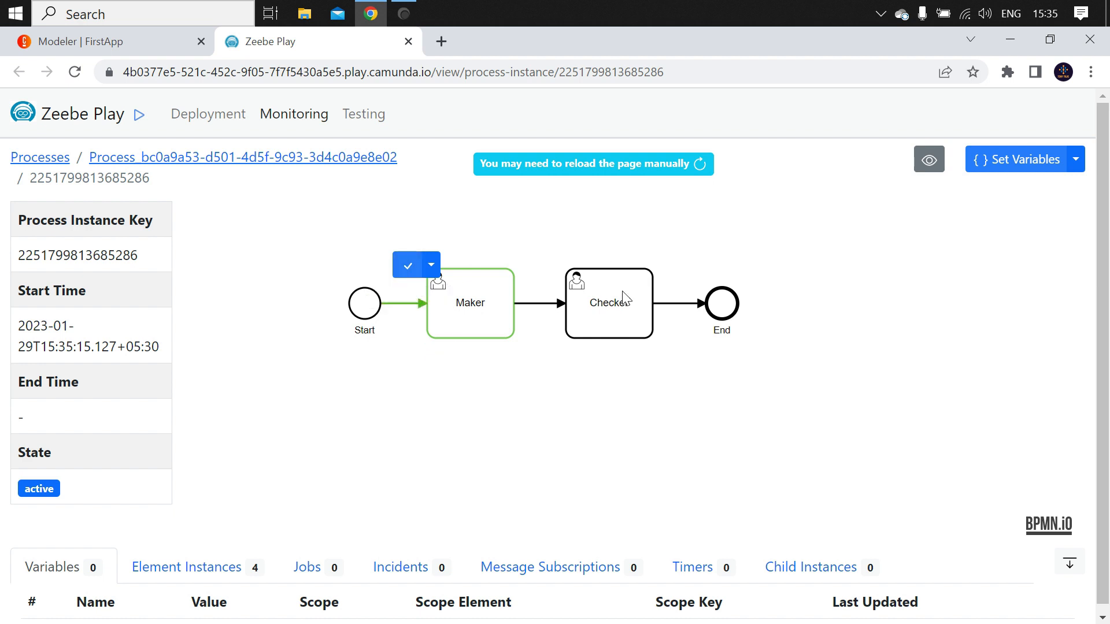
Complete the Maker job in Zeebe Play so the instance advances to Checker.
{"action": "left_click", "coordinate": [409, 266]}
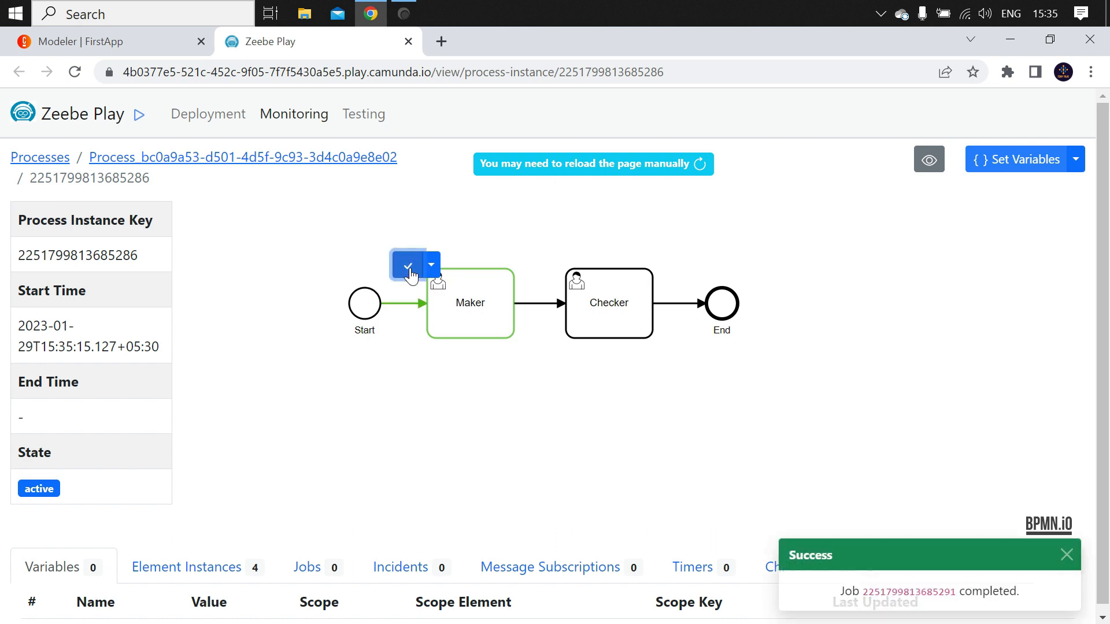
{"action": "left_click", "coordinate": [410, 266]}
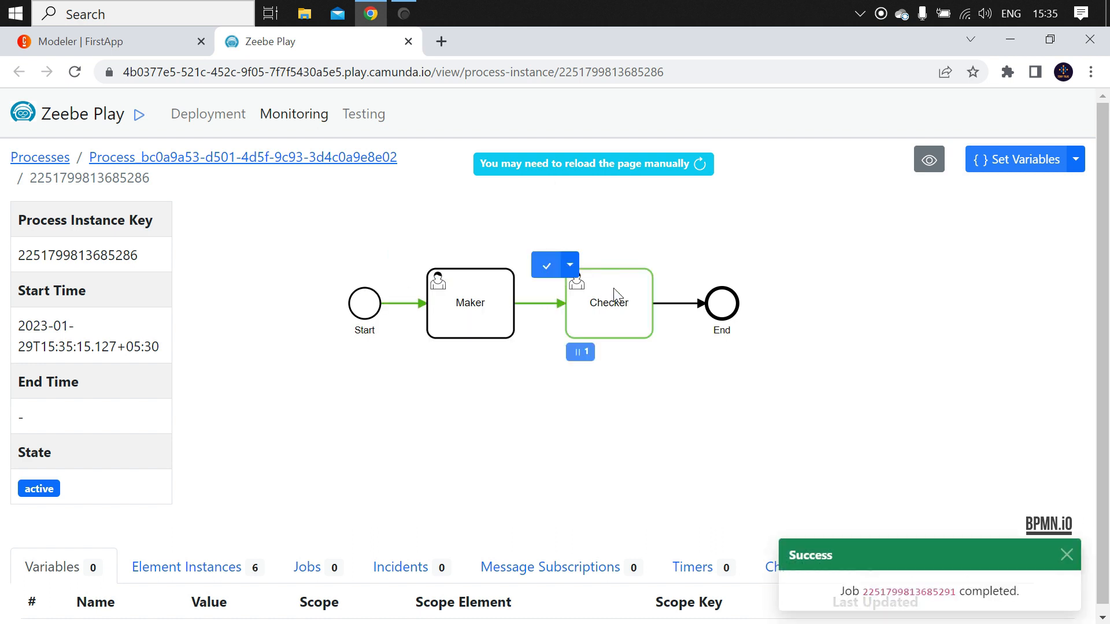
{"action": "left_click", "coordinate": [545, 266]}
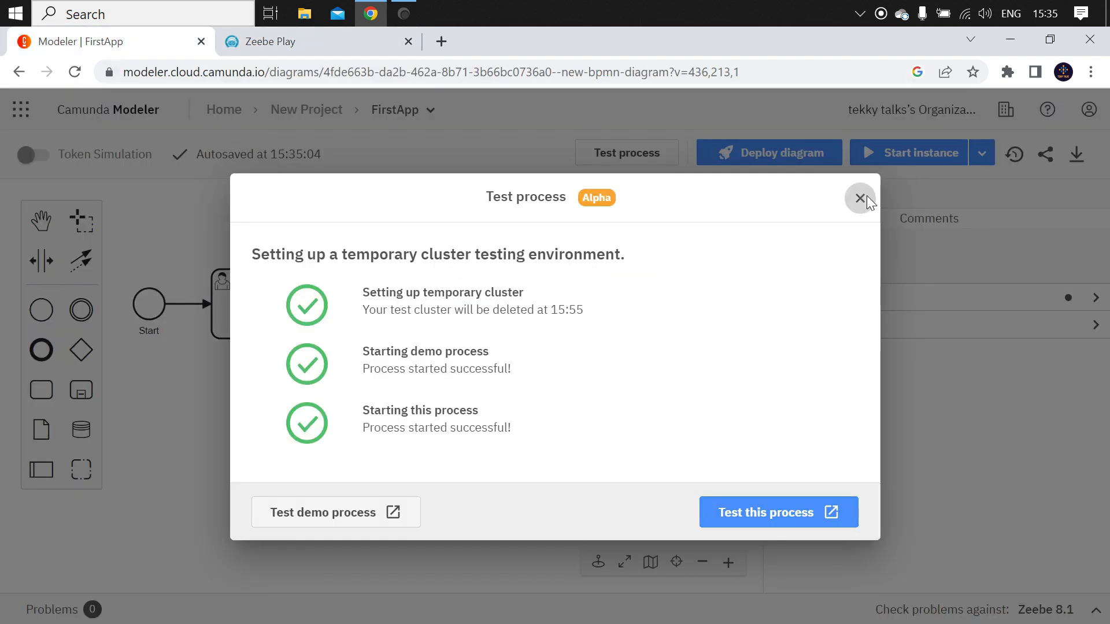
Close the Test process summary to return to the FirstApp diagram.
{"action": "left_click", "coordinate": [861, 198]}
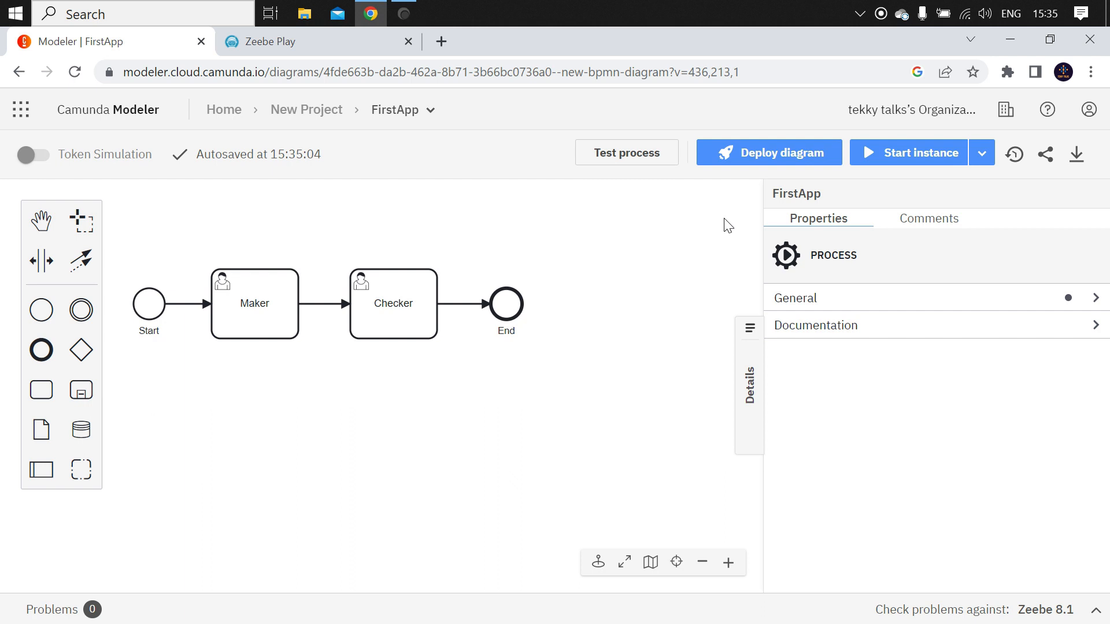
{"action": "mouse_move", "coordinate": [780, 207]}
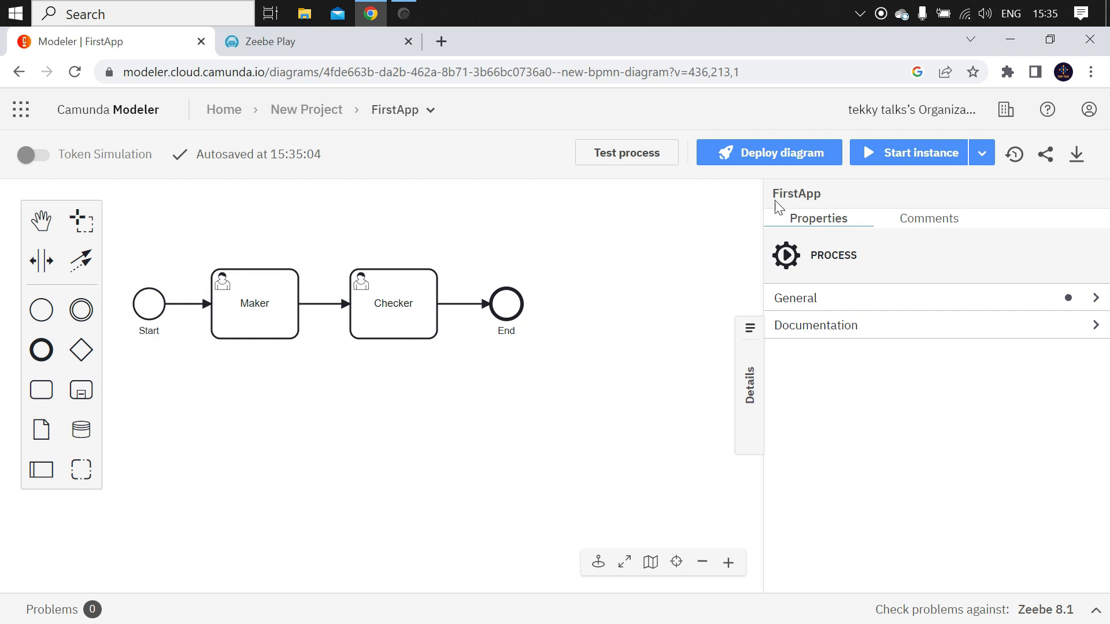
{"action": "mouse_move", "coordinate": [905, 167]}
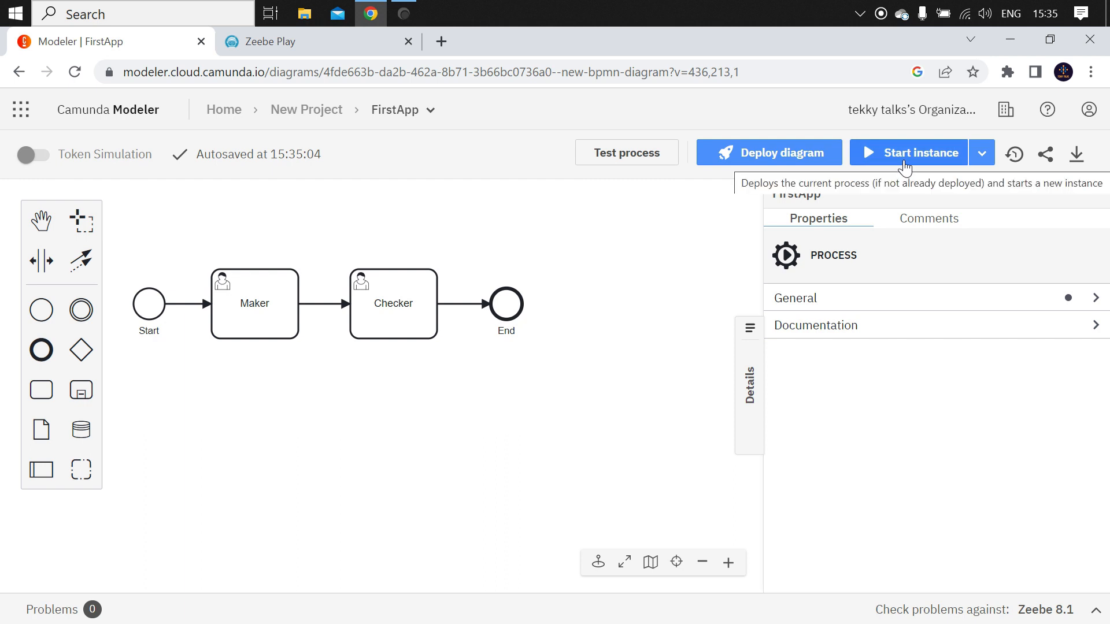
Deploy FirstApp to the Tutorial cluster and start an instance without variables.
{"action": "left_click", "coordinate": [921, 153]}
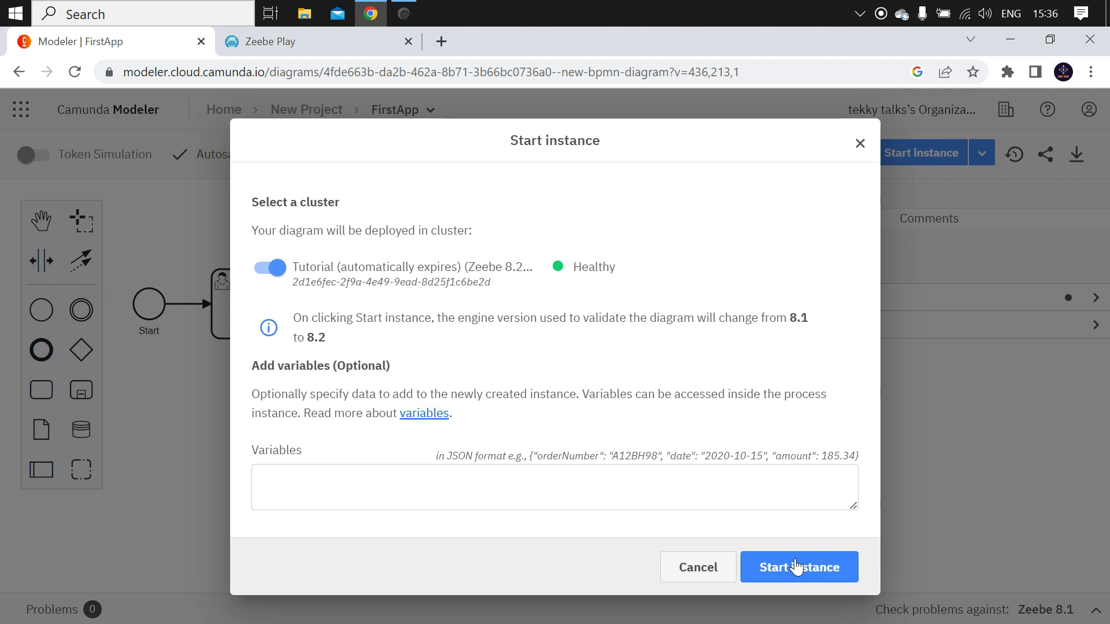
{"action": "left_click", "coordinate": [799, 567]}
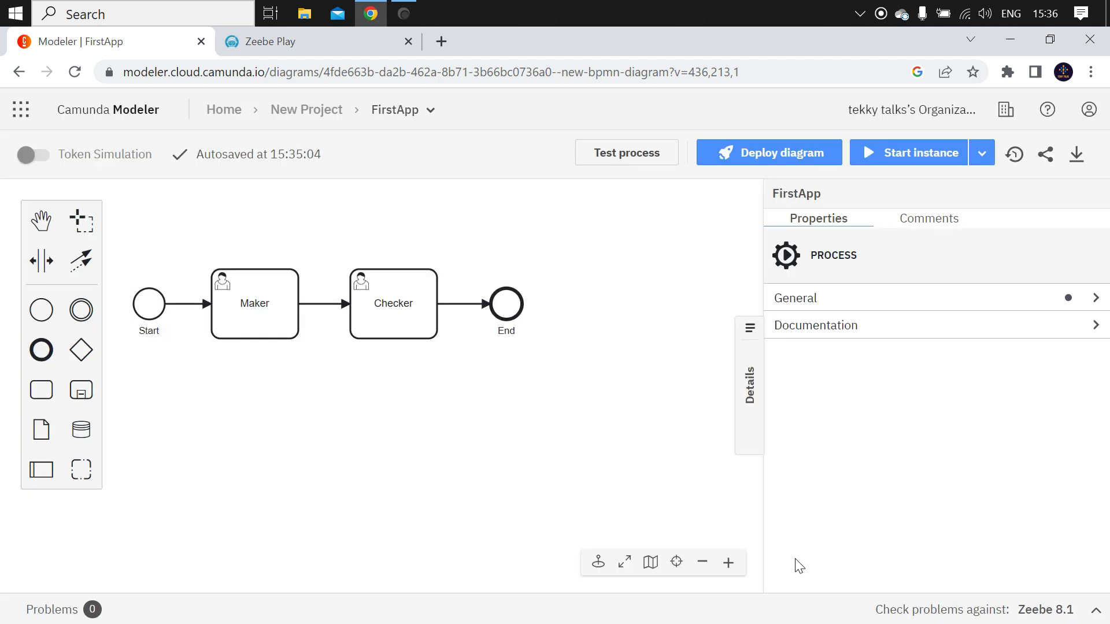
{"action": "left_click", "coordinate": [921, 152]}
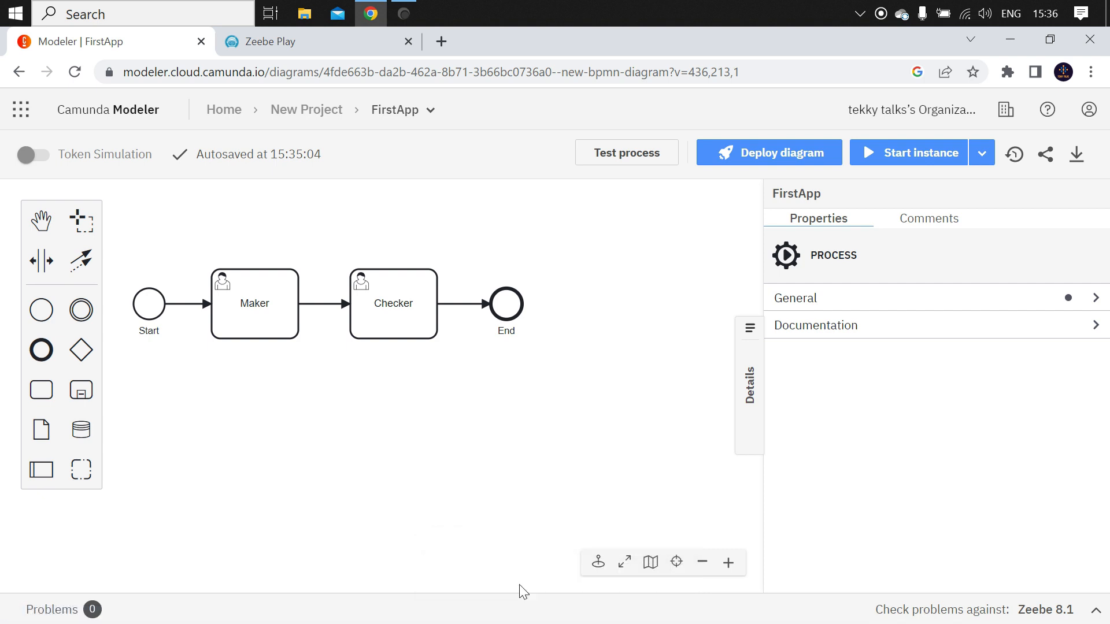
{"action": "mouse_move", "coordinate": [540, 246]}
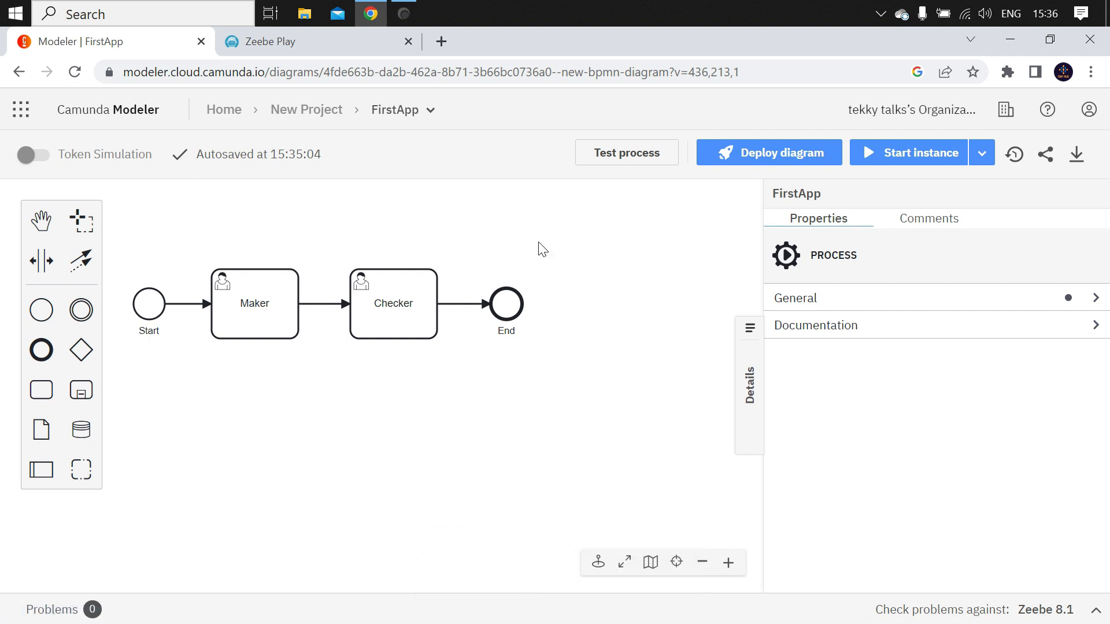
In Operate, show the running FirstApp instance and filter the list to the Maker step.
{"action": "left_click", "coordinate": [19, 111]}
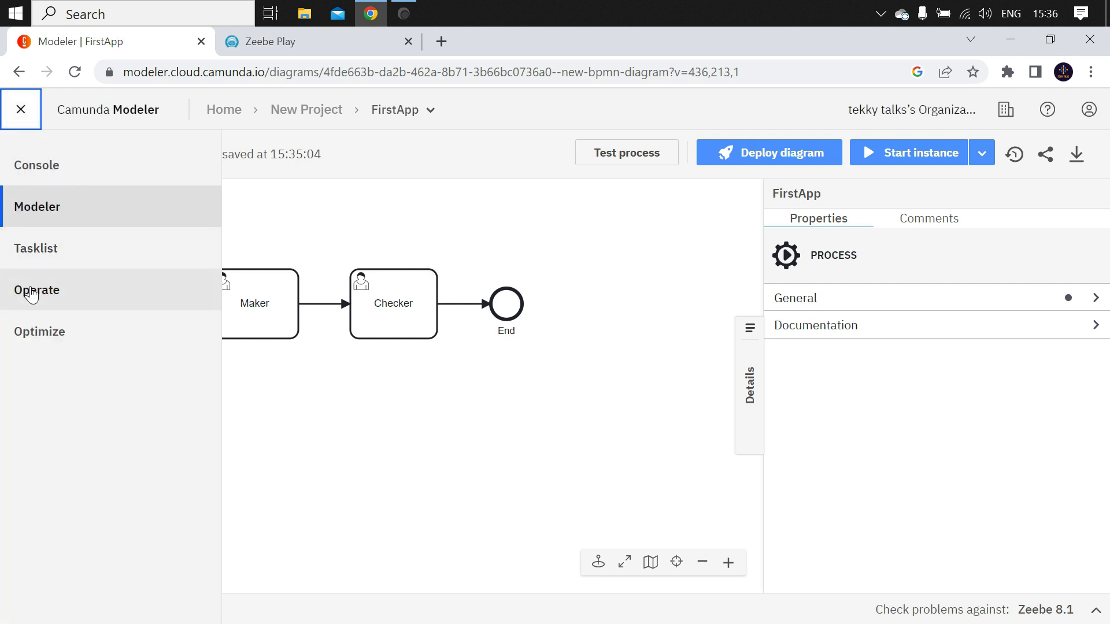
{"action": "left_click", "coordinate": [39, 290]}
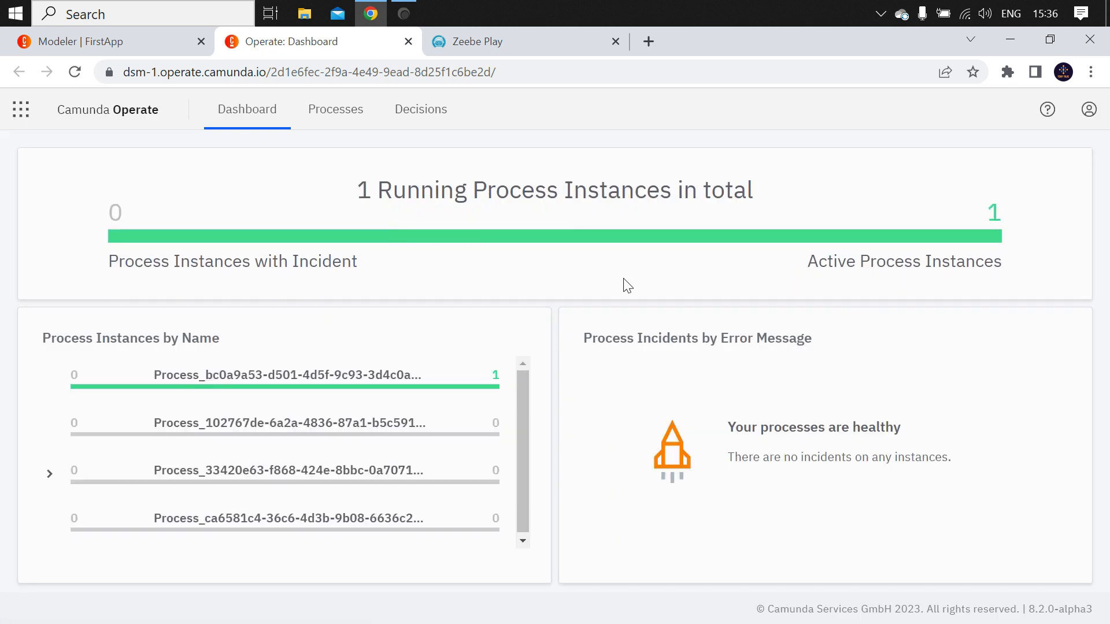
{"action": "left_click", "coordinate": [288, 375]}
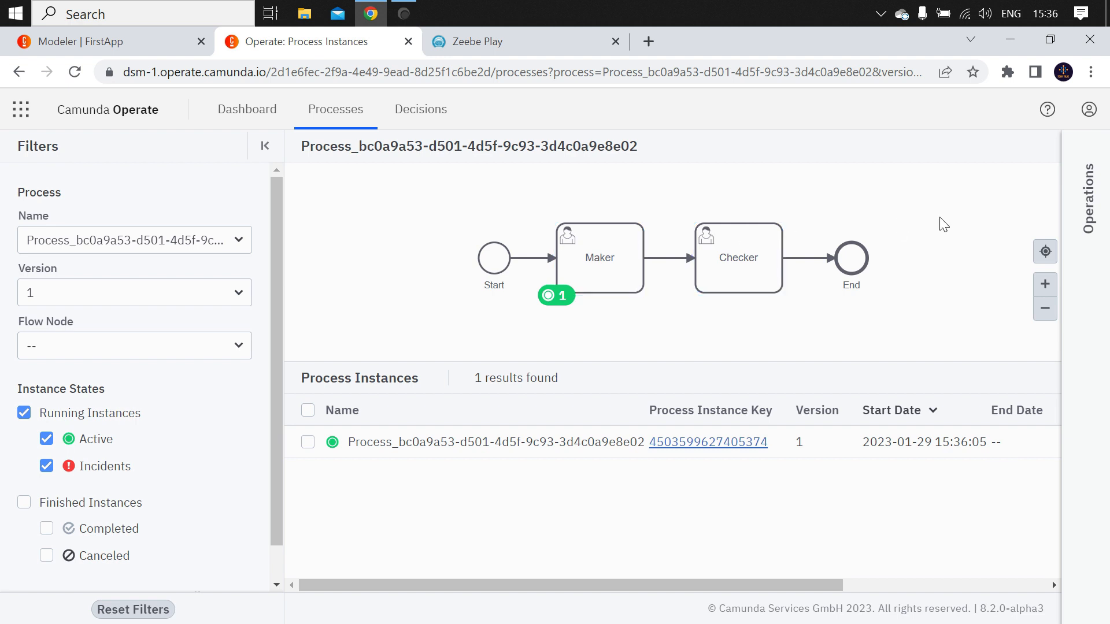
{"action": "mouse_move", "coordinate": [728, 199]}
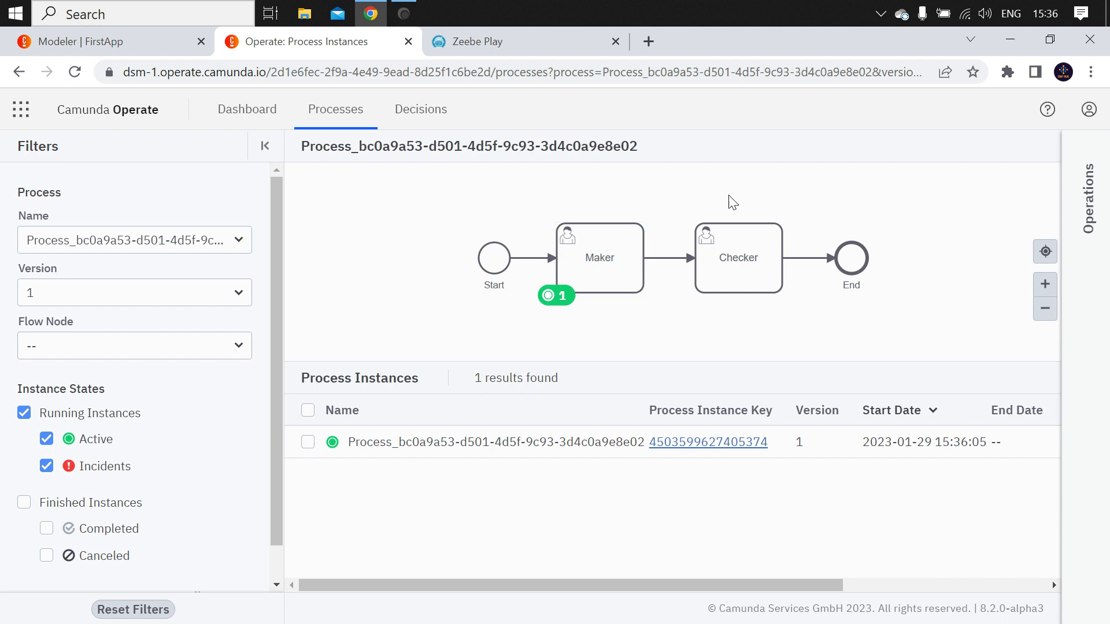
{"action": "mouse_move", "coordinate": [596, 299]}
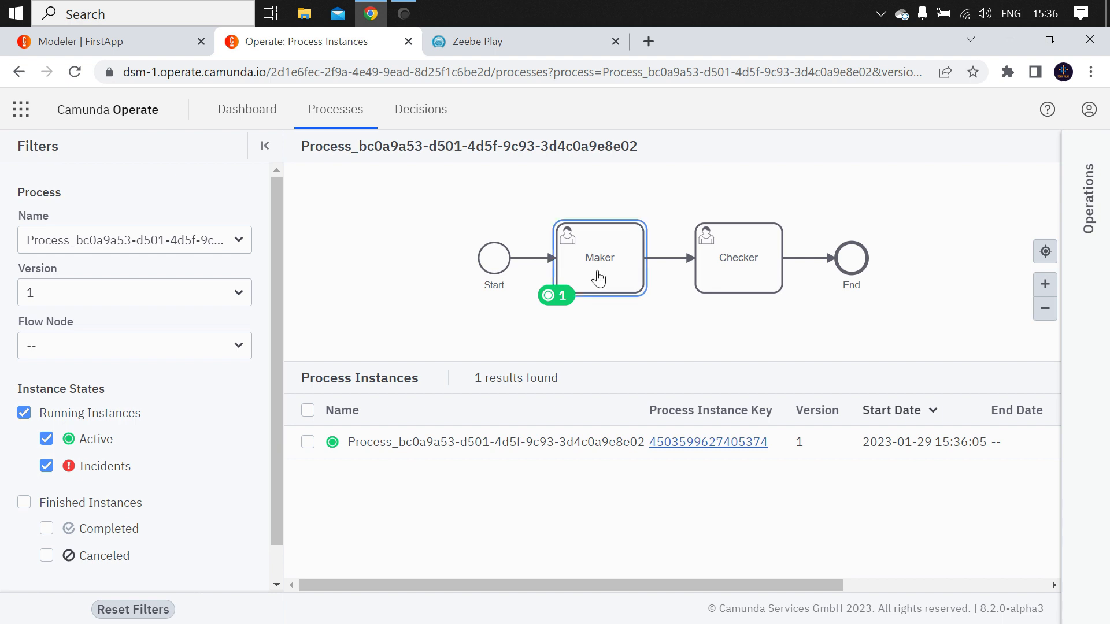
{"action": "left_click", "coordinate": [599, 258]}
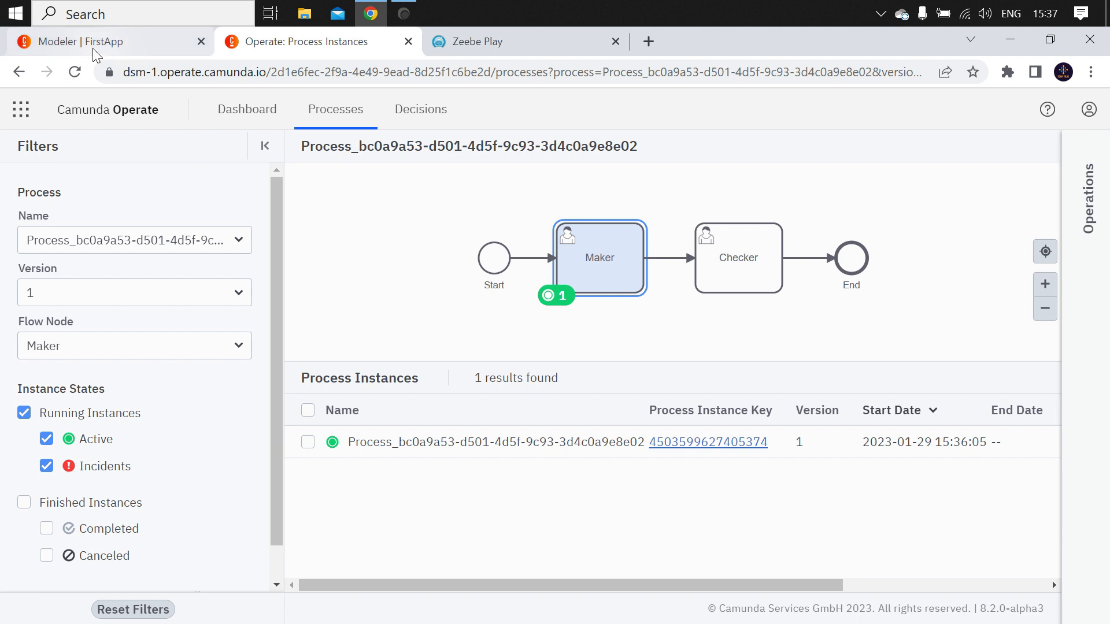
In Tasklist, claim the Maker task and complete it, leaving no open tasks.
{"action": "left_click", "coordinate": [87, 42]}
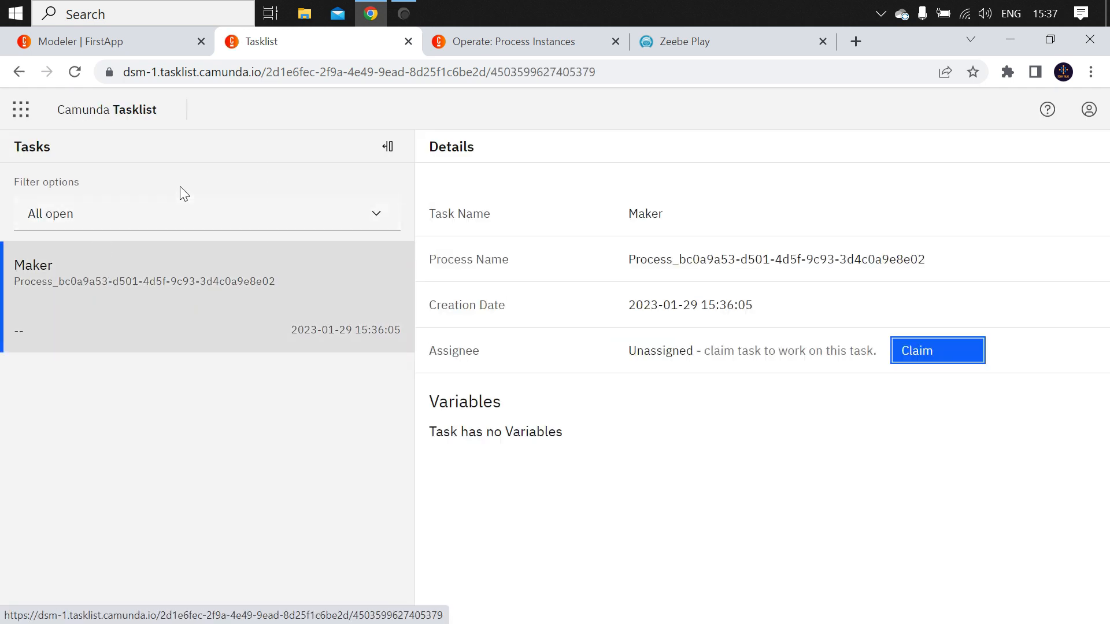
{"action": "mouse_move", "coordinate": [651, 248]}
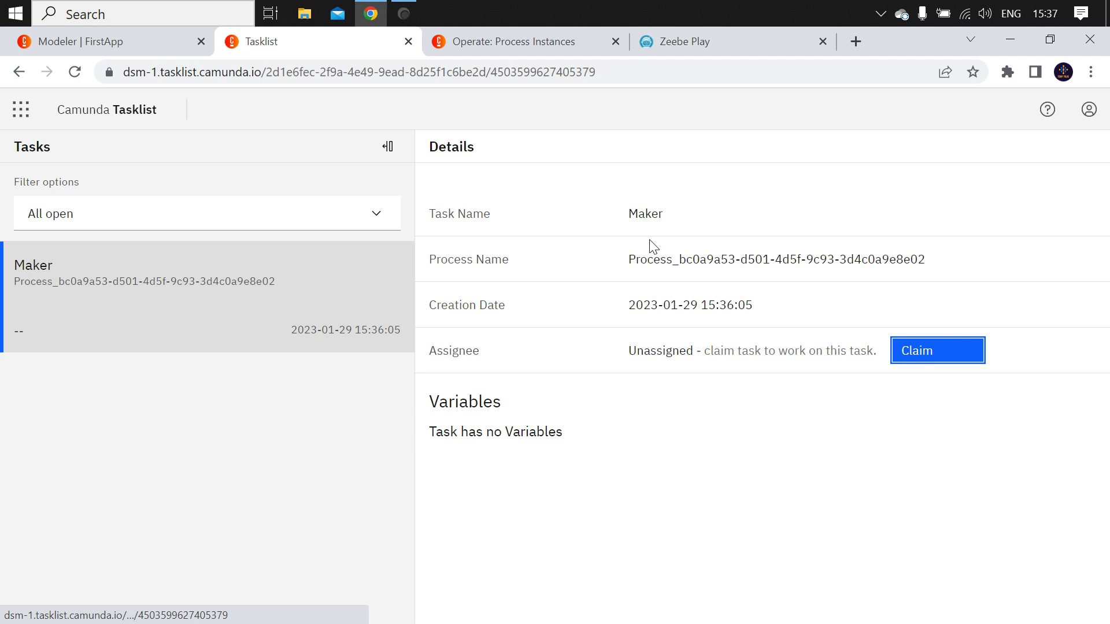
{"action": "left_click", "coordinate": [937, 350]}
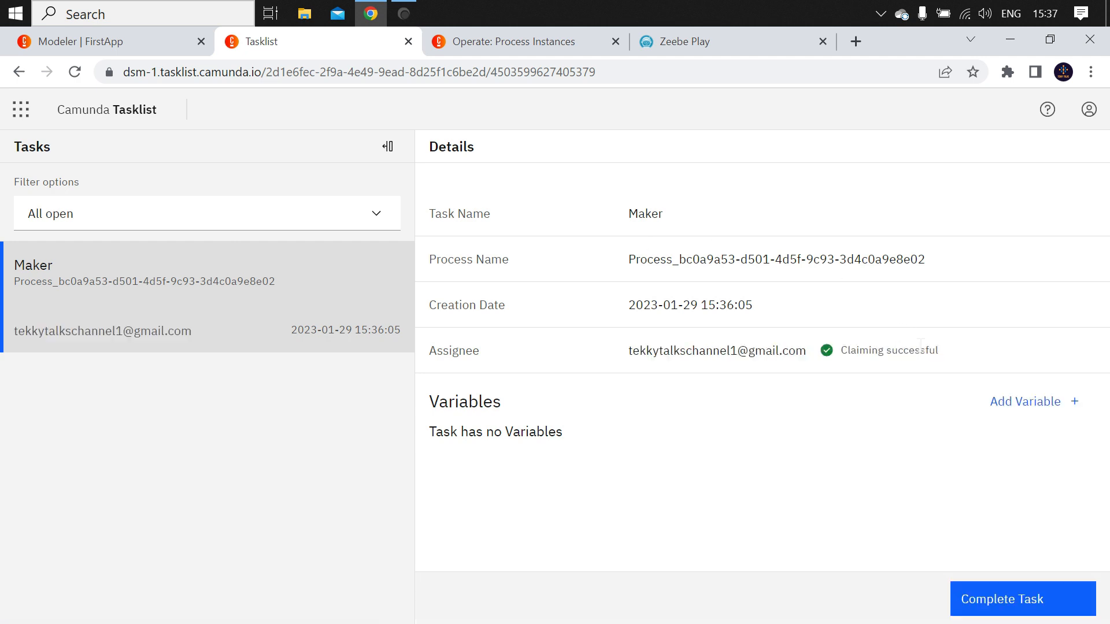
{"action": "left_click", "coordinate": [1022, 599]}
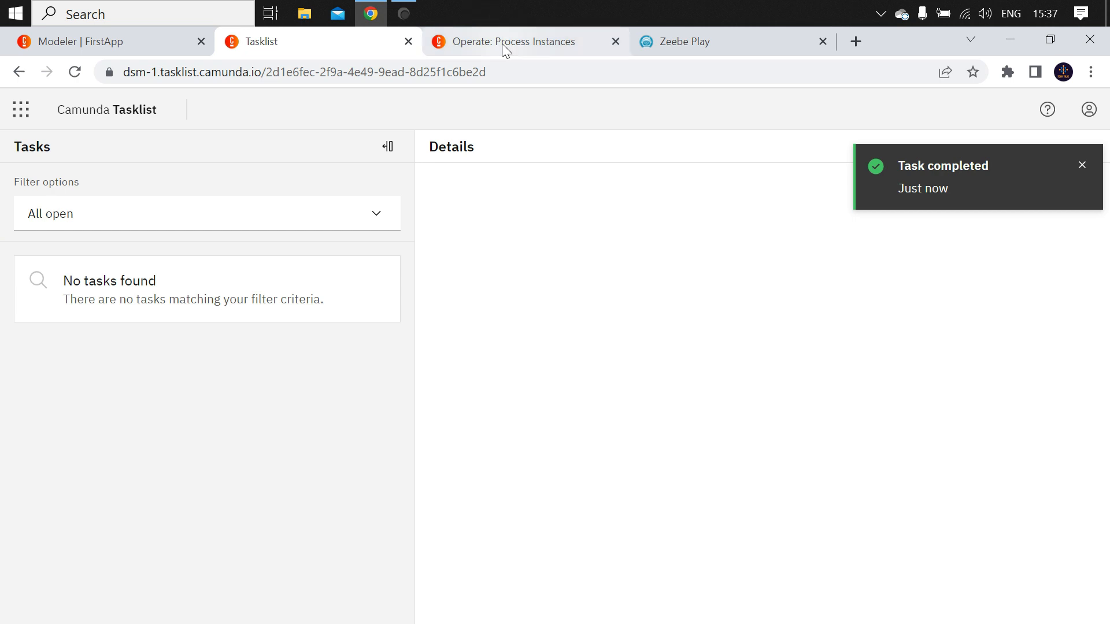
Reload the Operate instances page repeatedly until the Maker filter lists no instances.
{"action": "left_click", "coordinate": [509, 42]}
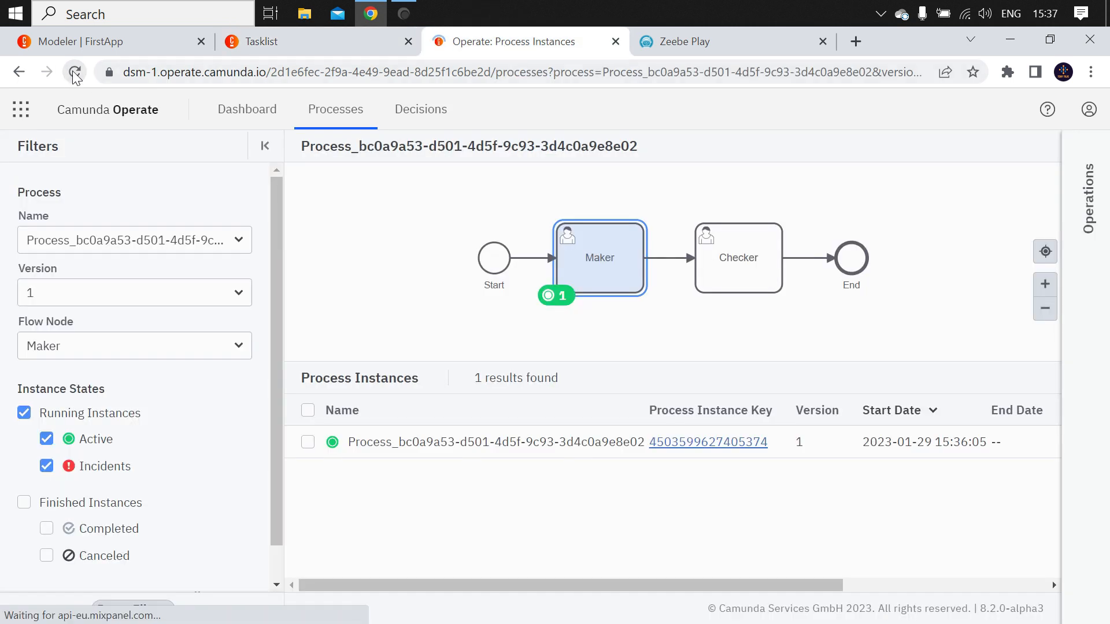
{"action": "left_click", "coordinate": [74, 72]}
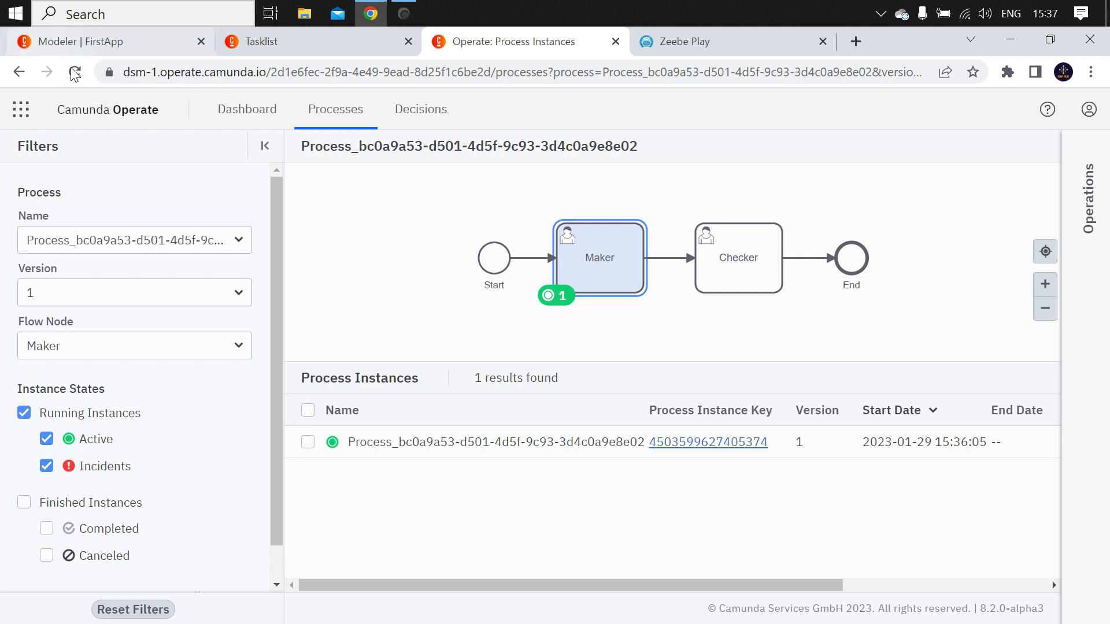
{"action": "left_click", "coordinate": [74, 71]}
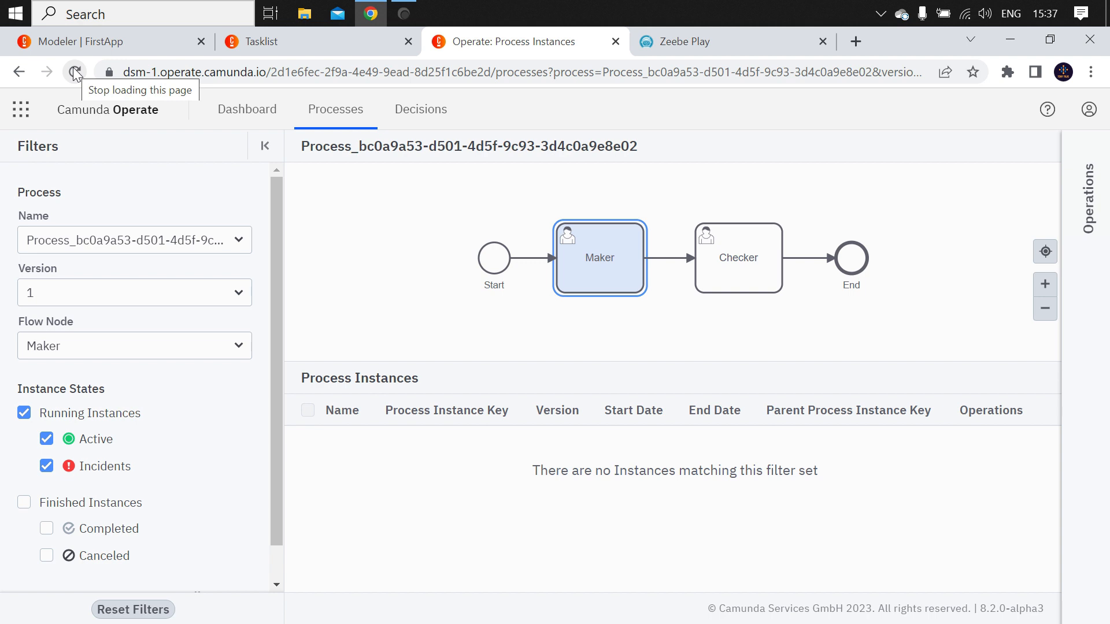
{"action": "left_click", "coordinate": [75, 72]}
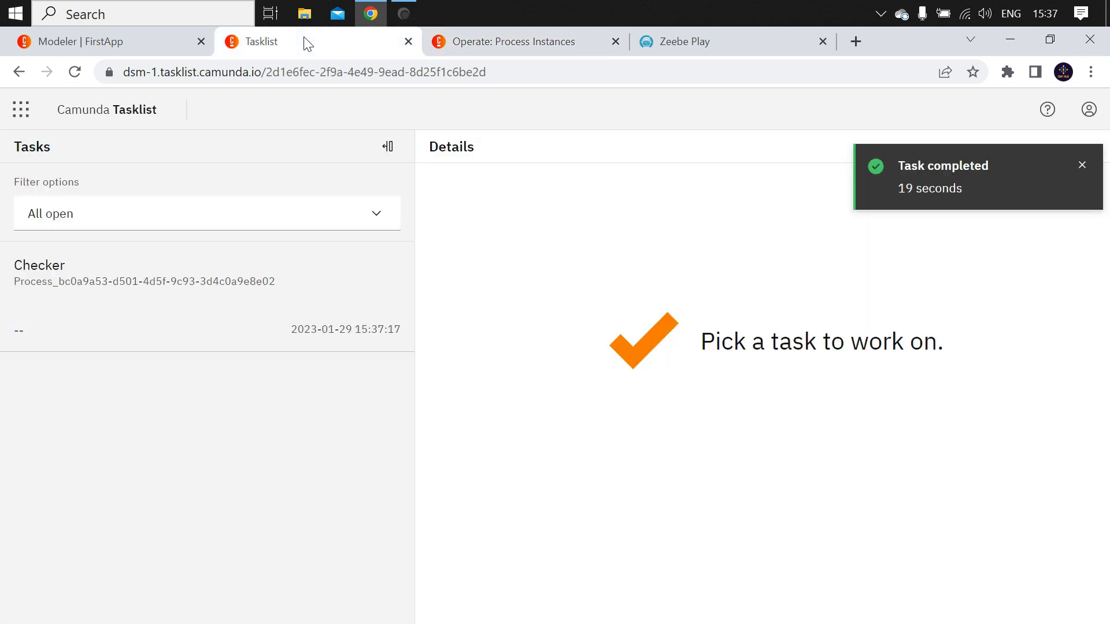
{"action": "mouse_move", "coordinate": [110, 107]}
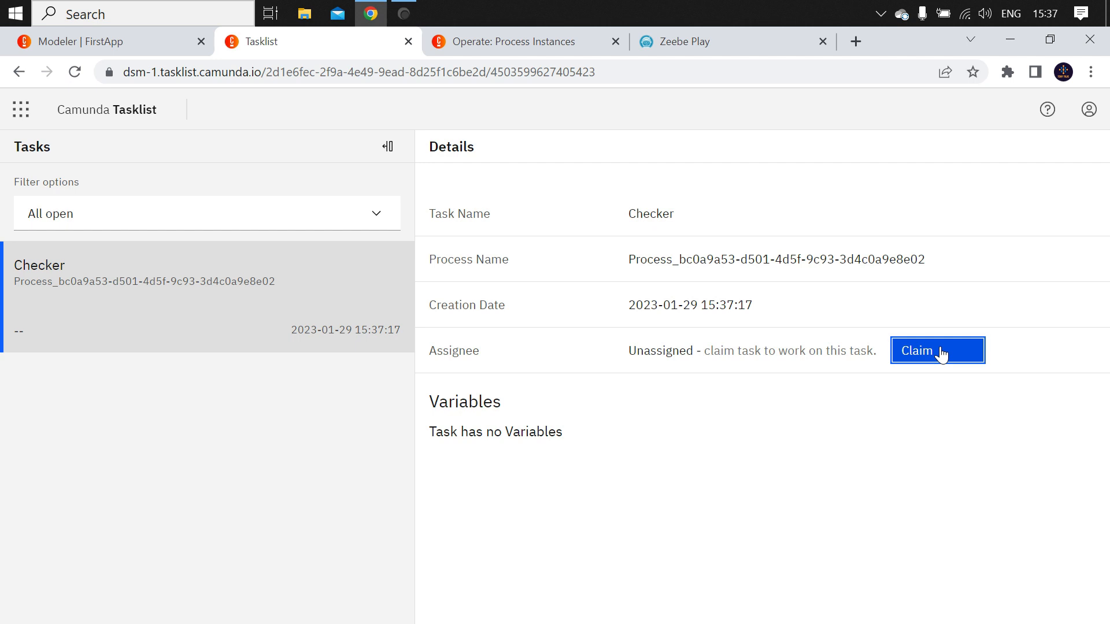
Claim the Checker task, complete it, and return to the Operate instances page.
{"action": "left_click", "coordinate": [937, 350]}
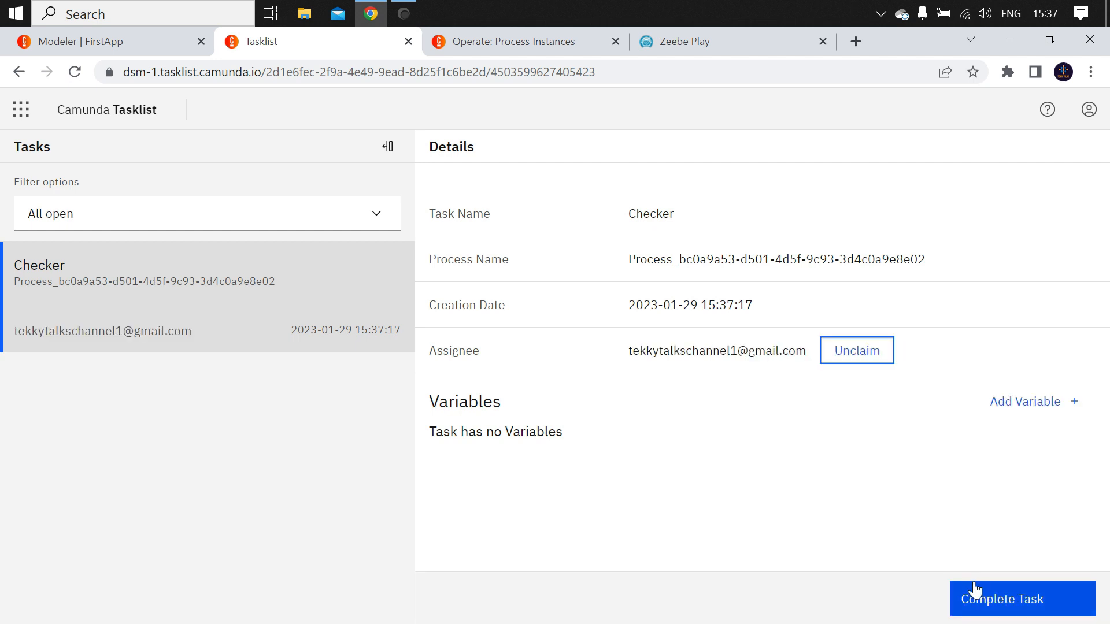
{"action": "left_click", "coordinate": [1023, 599]}
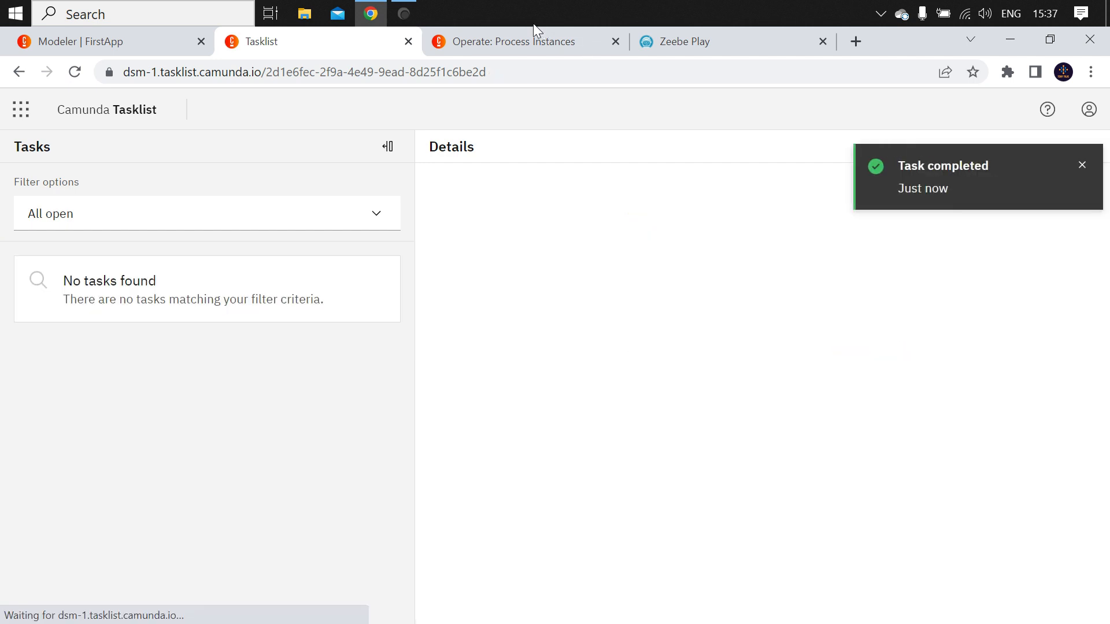
{"action": "left_click", "coordinate": [513, 42]}
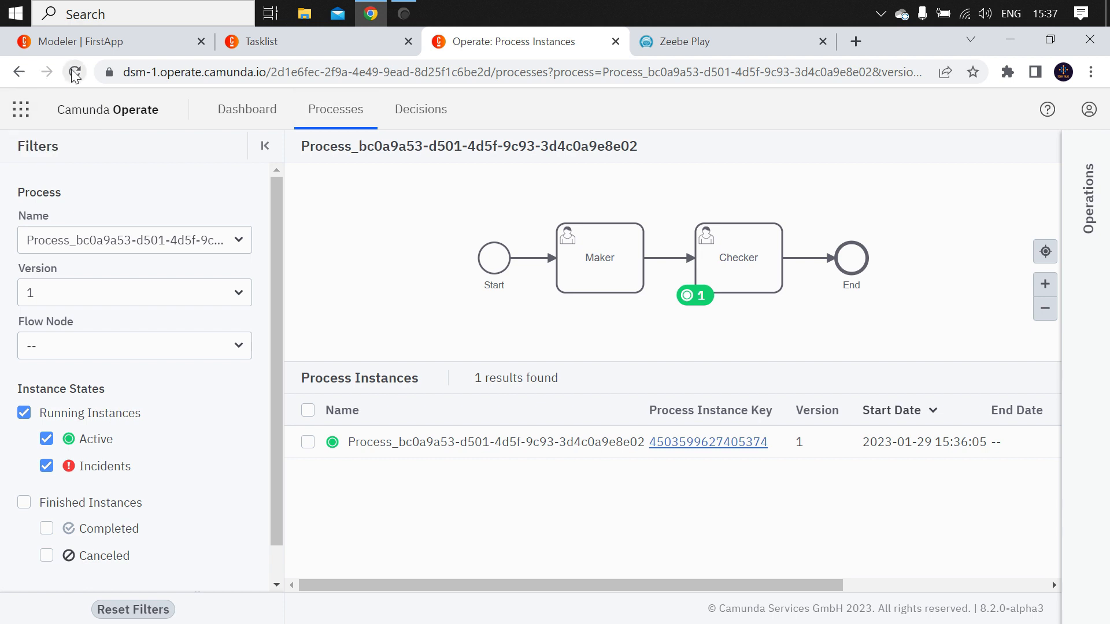
Reload Operate until no running instances remain, then return to the FirstApp diagram.
{"action": "left_click", "coordinate": [74, 72]}
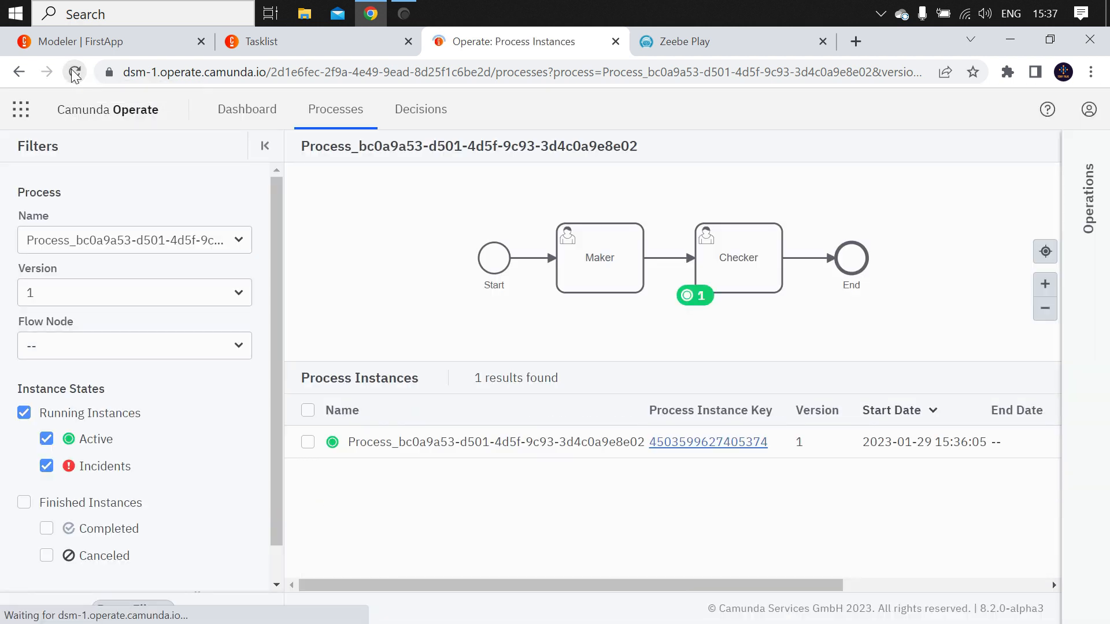
{"action": "left_click", "coordinate": [74, 72]}
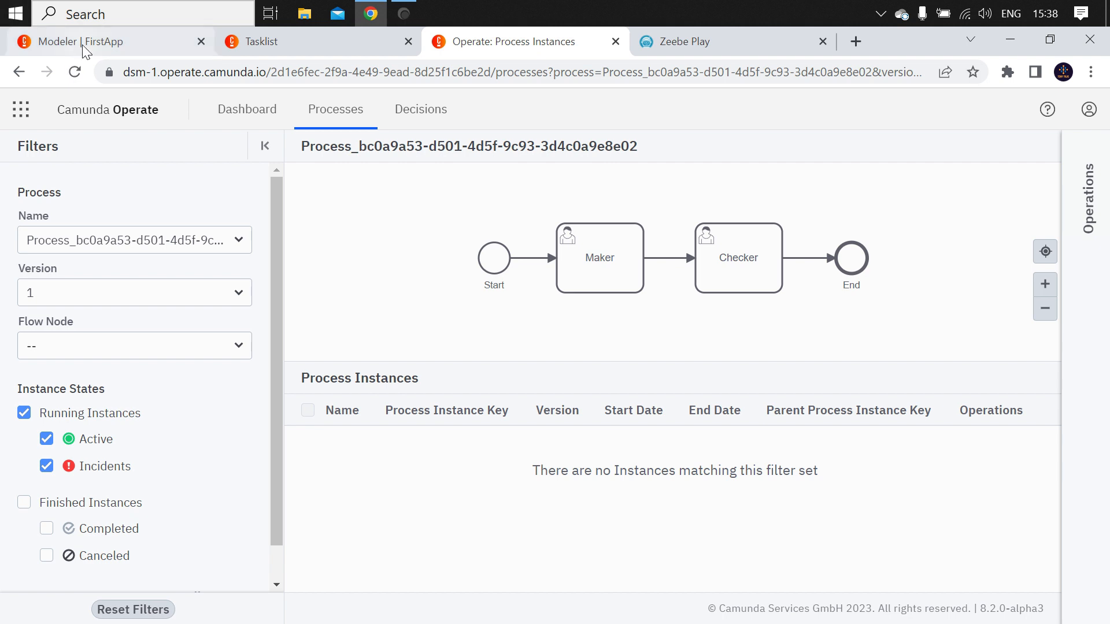
{"action": "left_click", "coordinate": [87, 42]}
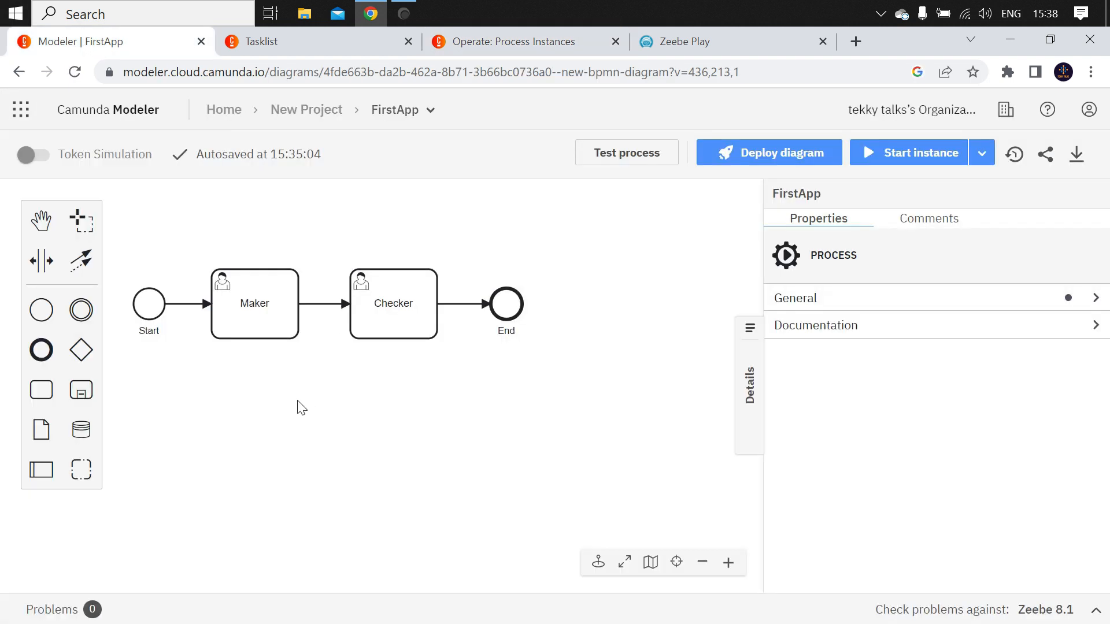
{"action": "mouse_move", "coordinate": [18, 110]}
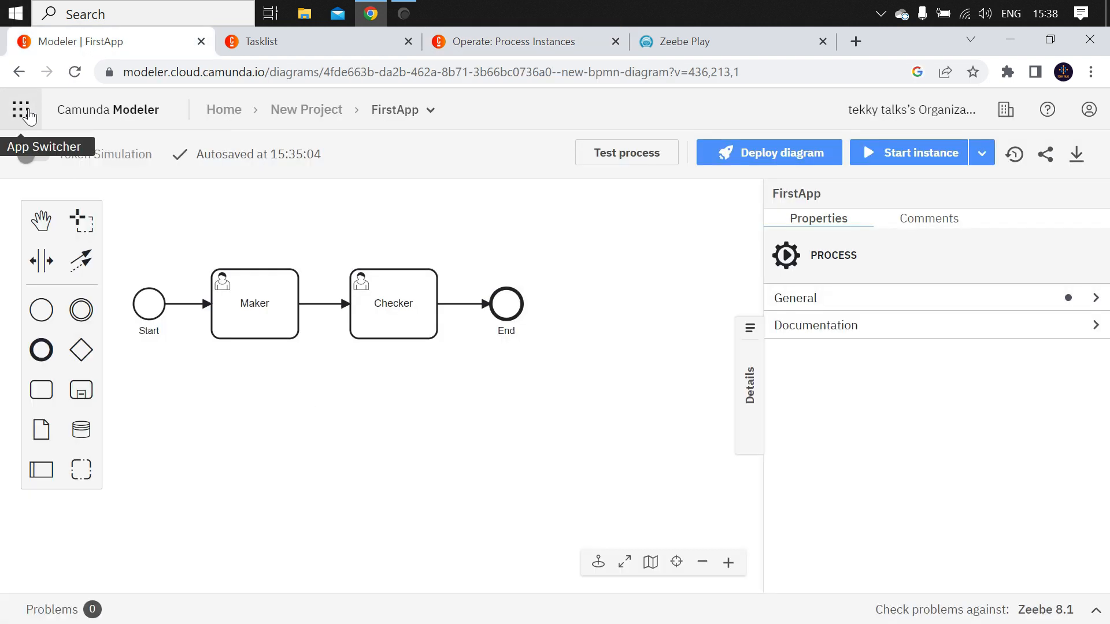
{"action": "left_click", "coordinate": [18, 108]}
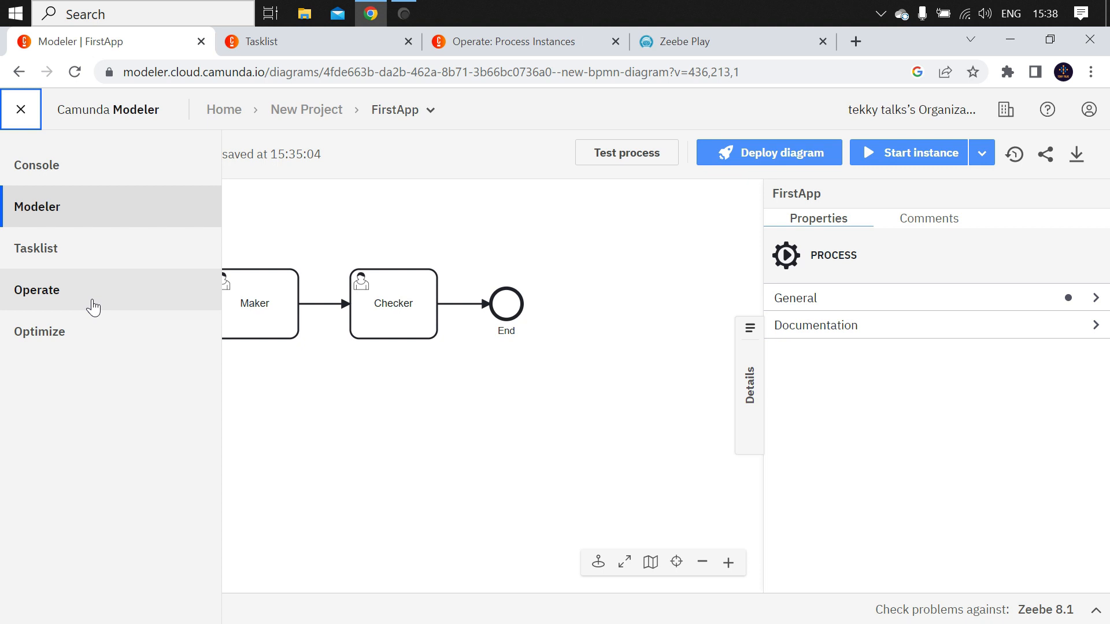
{"action": "left_click", "coordinate": [20, 109]}
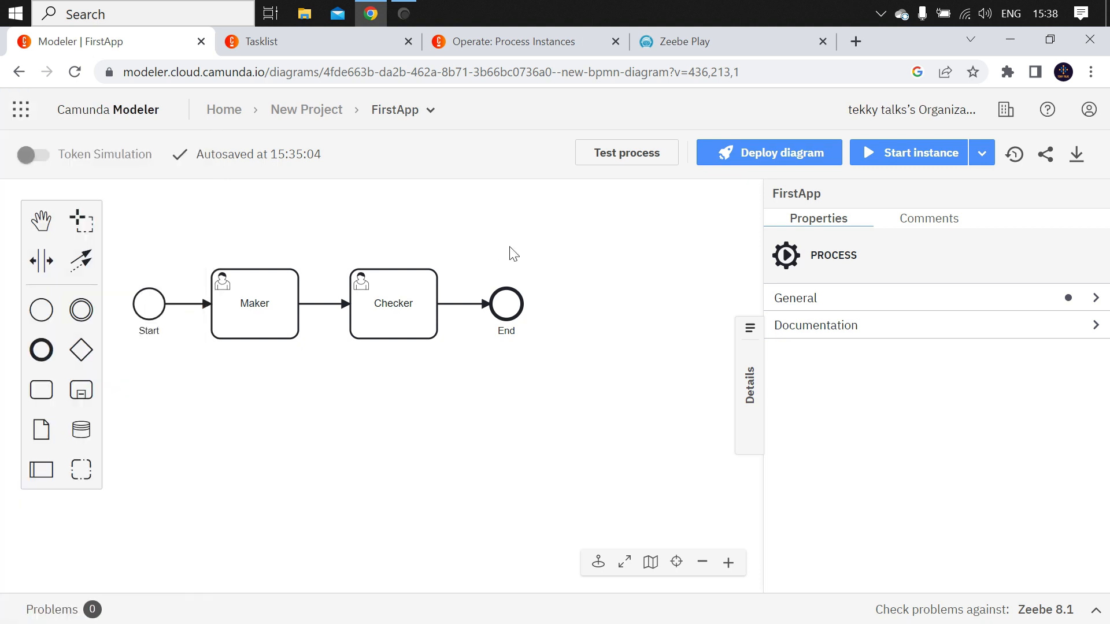